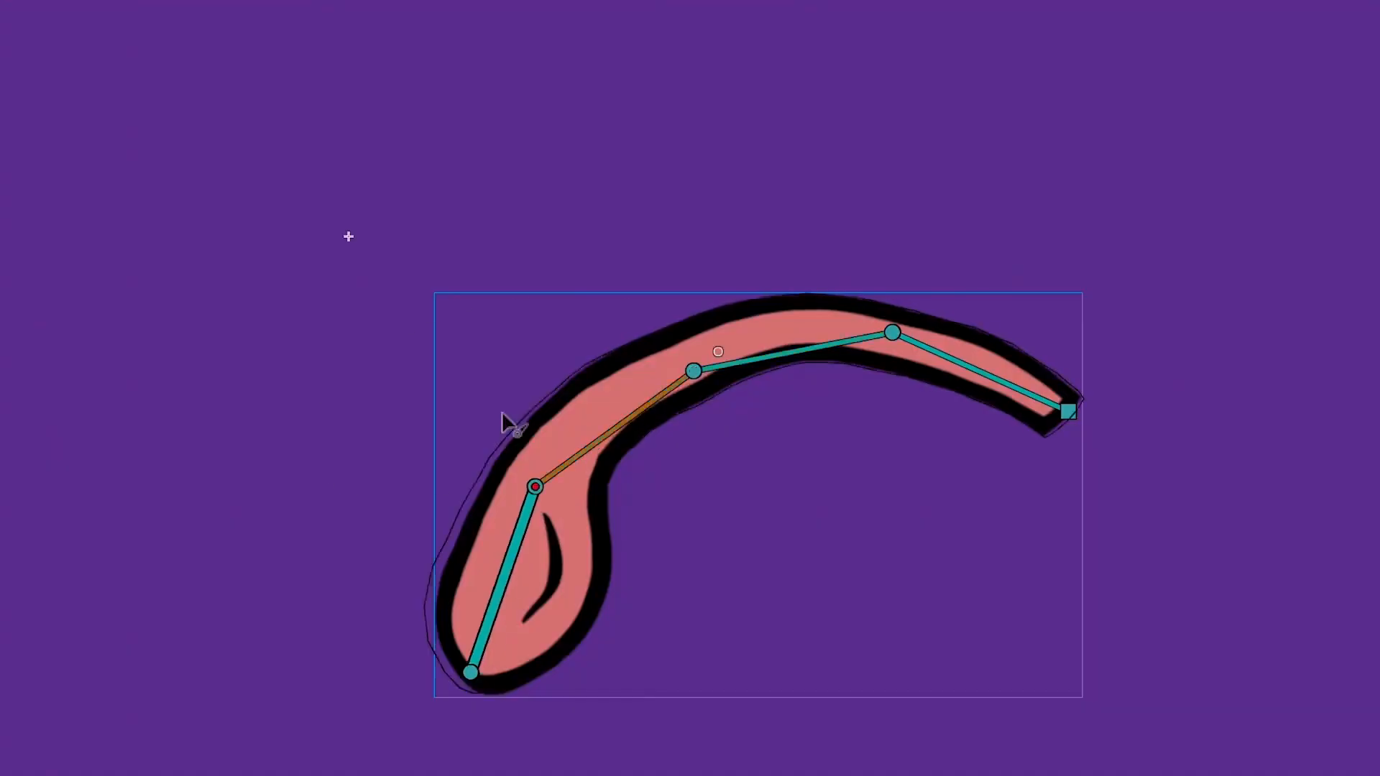
Step: Drag the bone armature to bend the pink shape into a new pose
left_click_drag(534, 488, 687, 432)
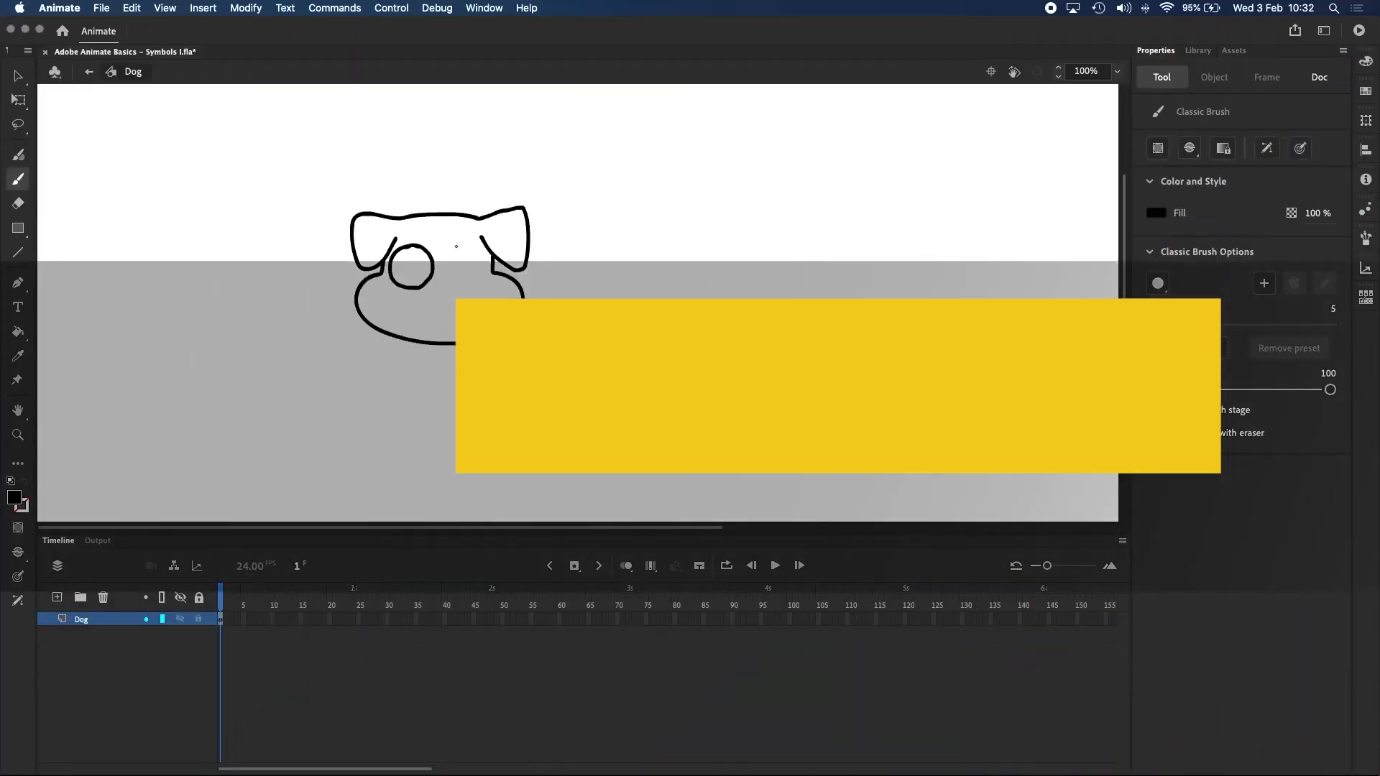
Step: Convert the bird to a Graphic symbol 'flying bird' and shrink one of its stage copies
left_click(202, 9)
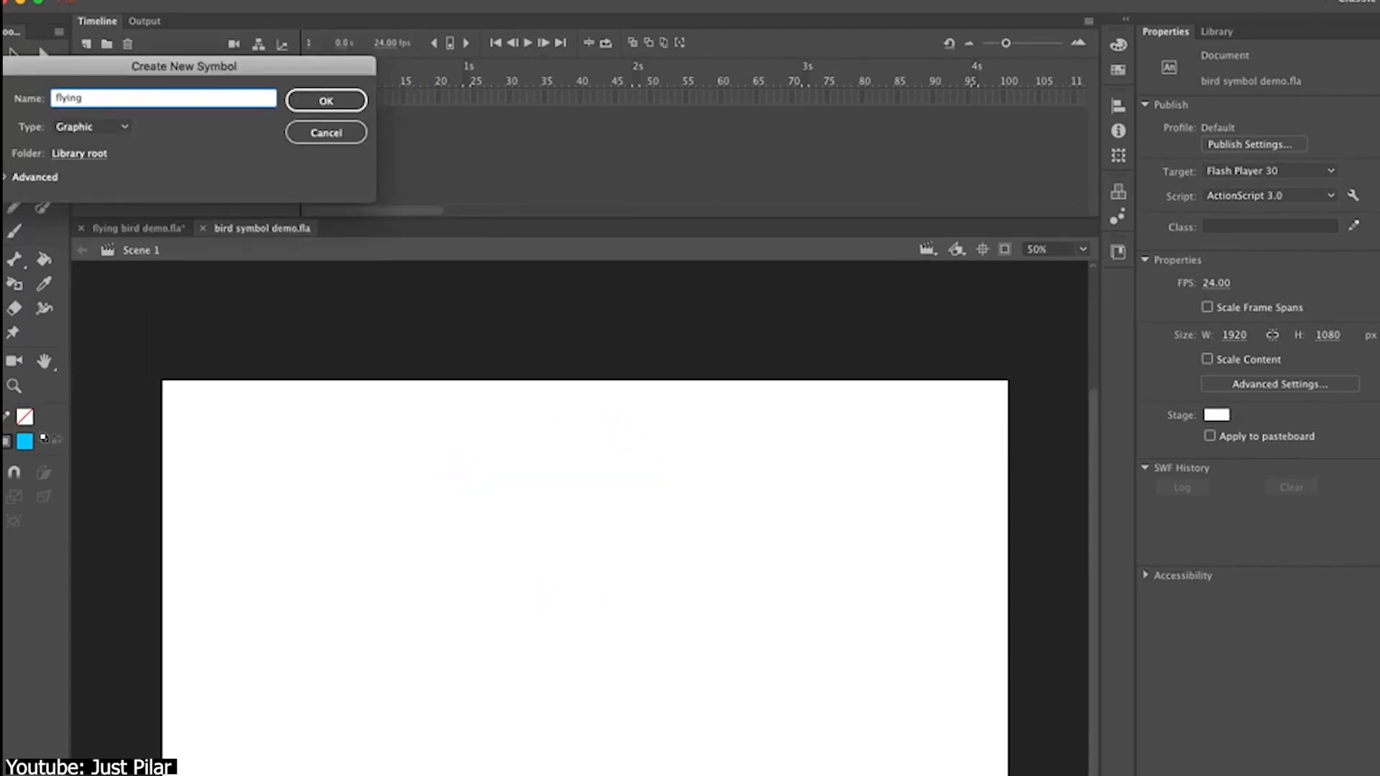
left_click(327, 99)
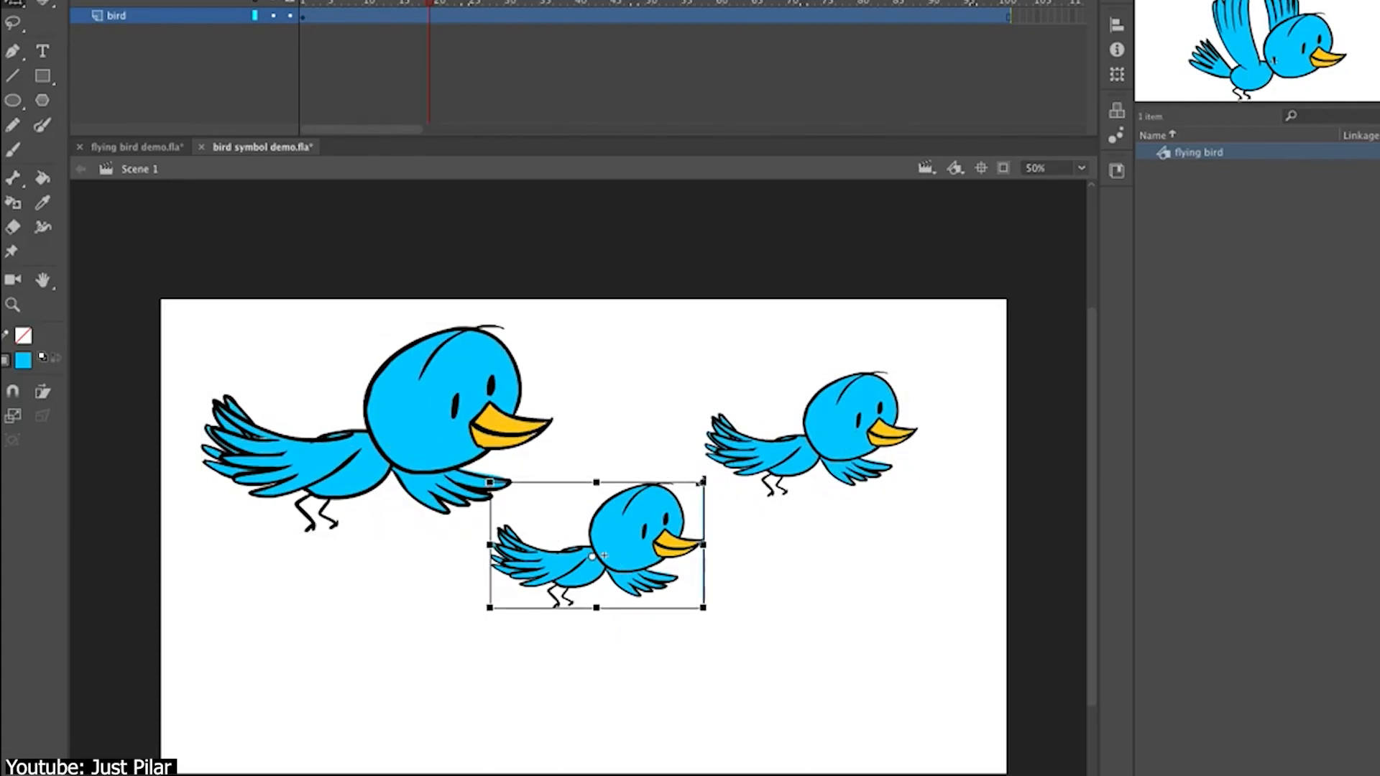
left_click_drag(598, 551, 436, 660)
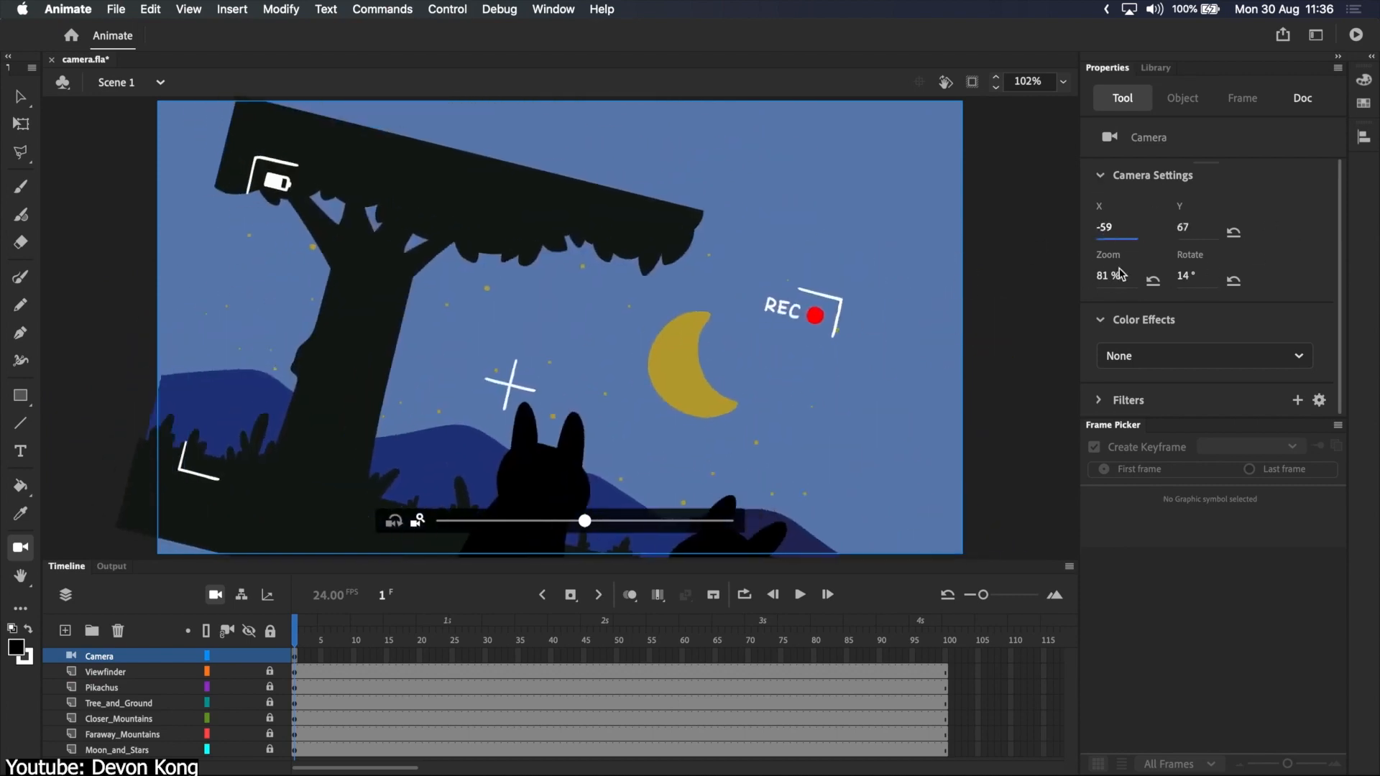
Step: Adjust the camera zoom on the moonlit scene, then switch to the Lock&Unlock scene
left_click(798, 593)
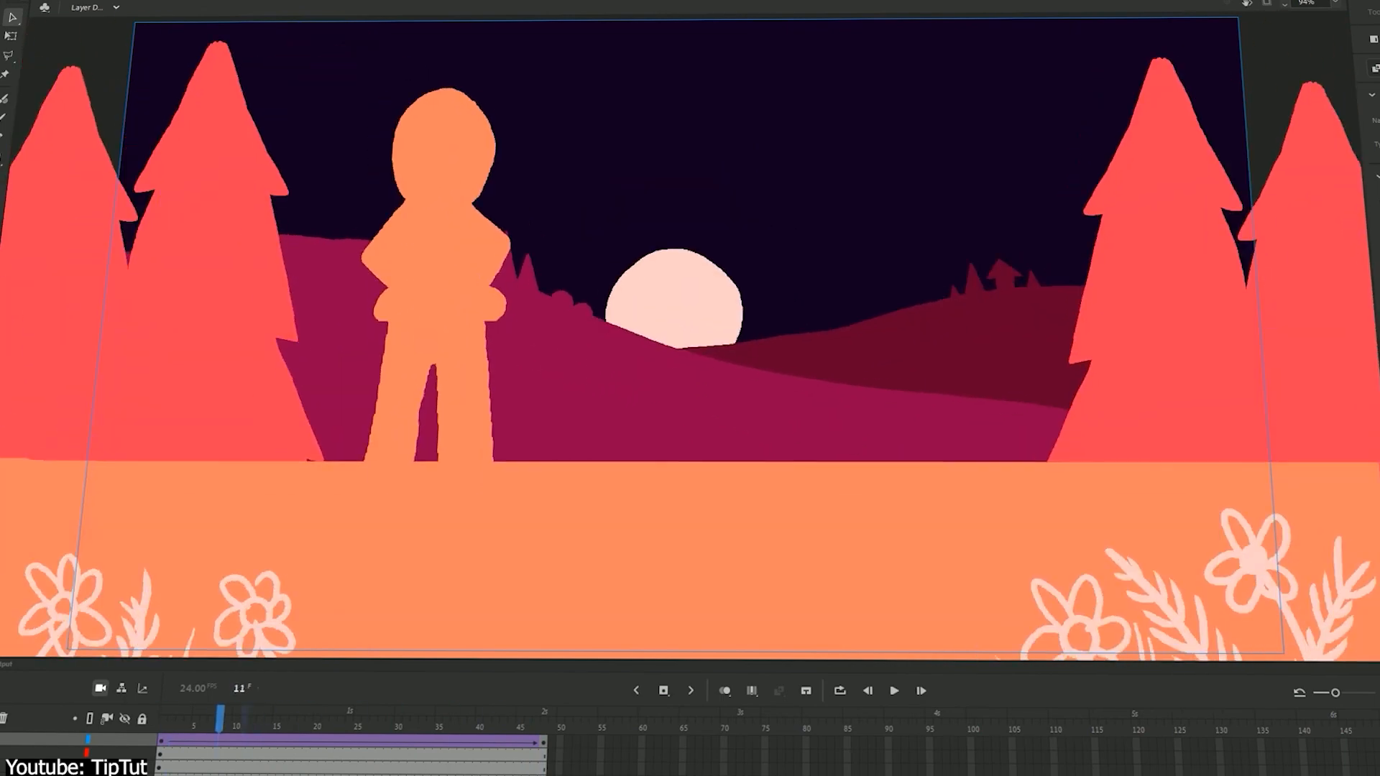
left_click(88, 8)
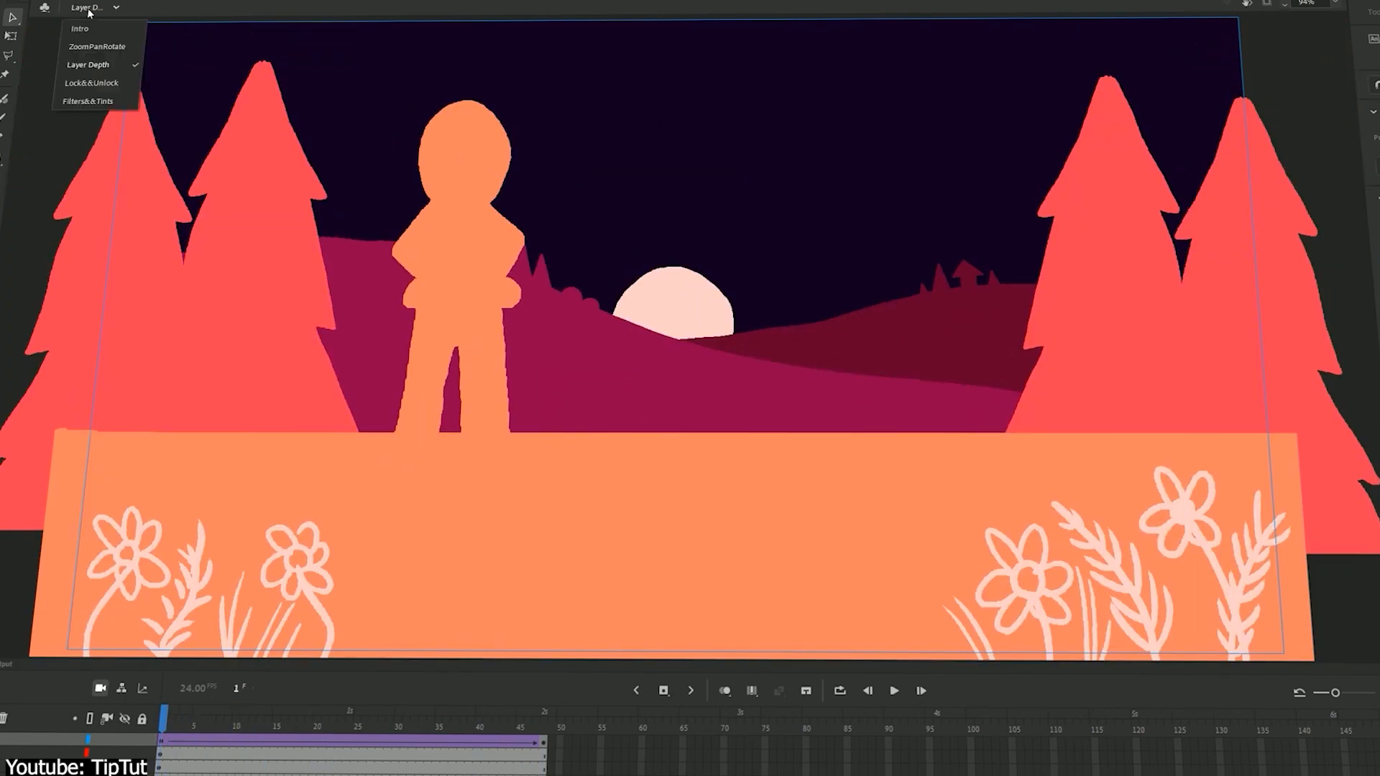
left_click(90, 84)
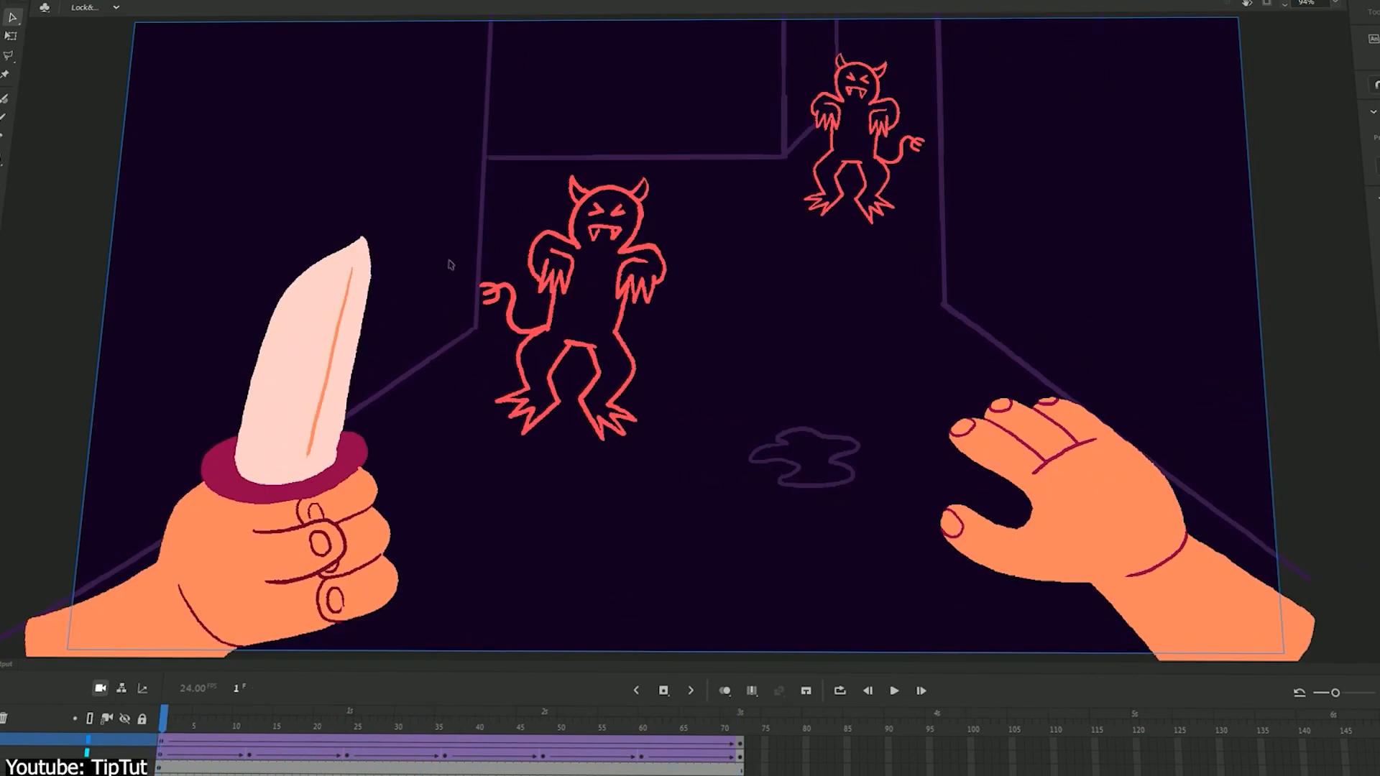
mouse_move(473, 519)
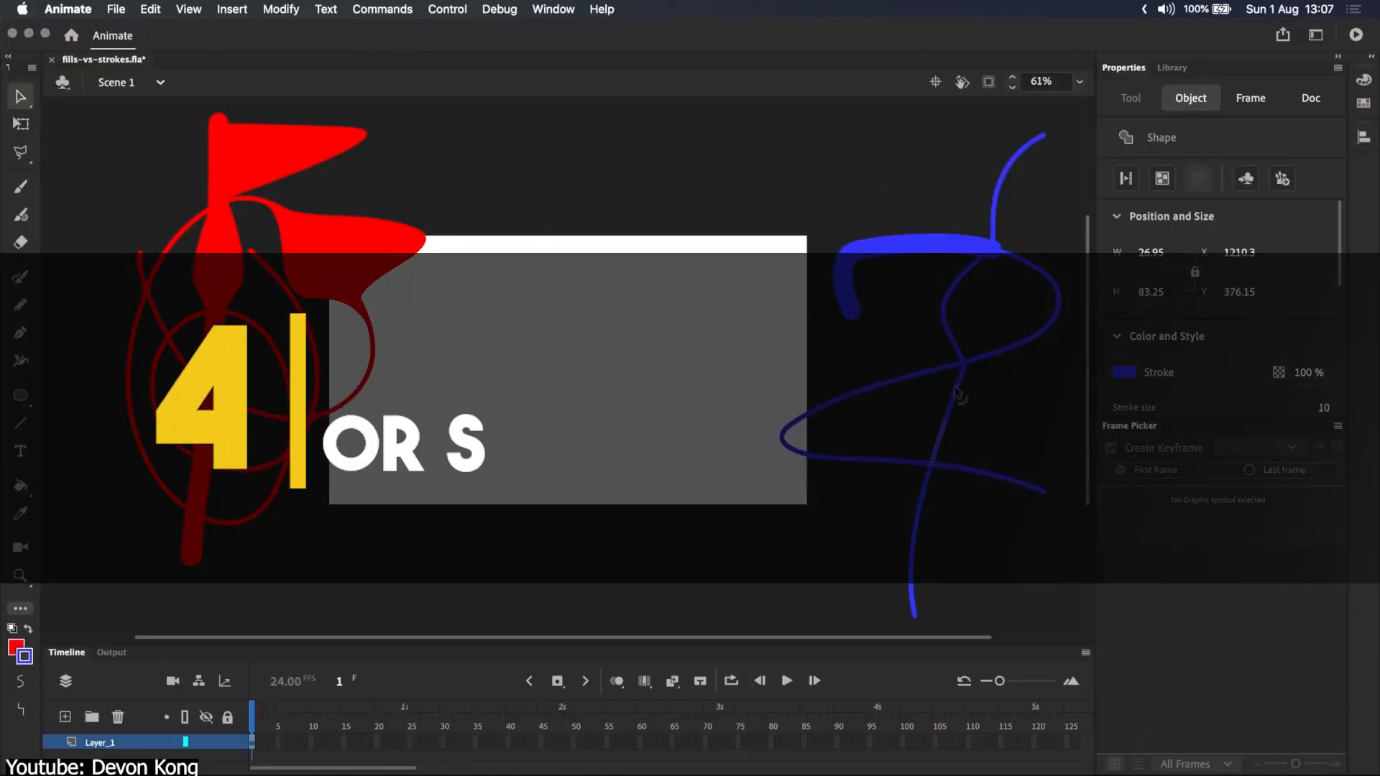
Step: Select the thick red fill line to reveal its editable outline, unlike the blue stroke
left_click(1311, 97)
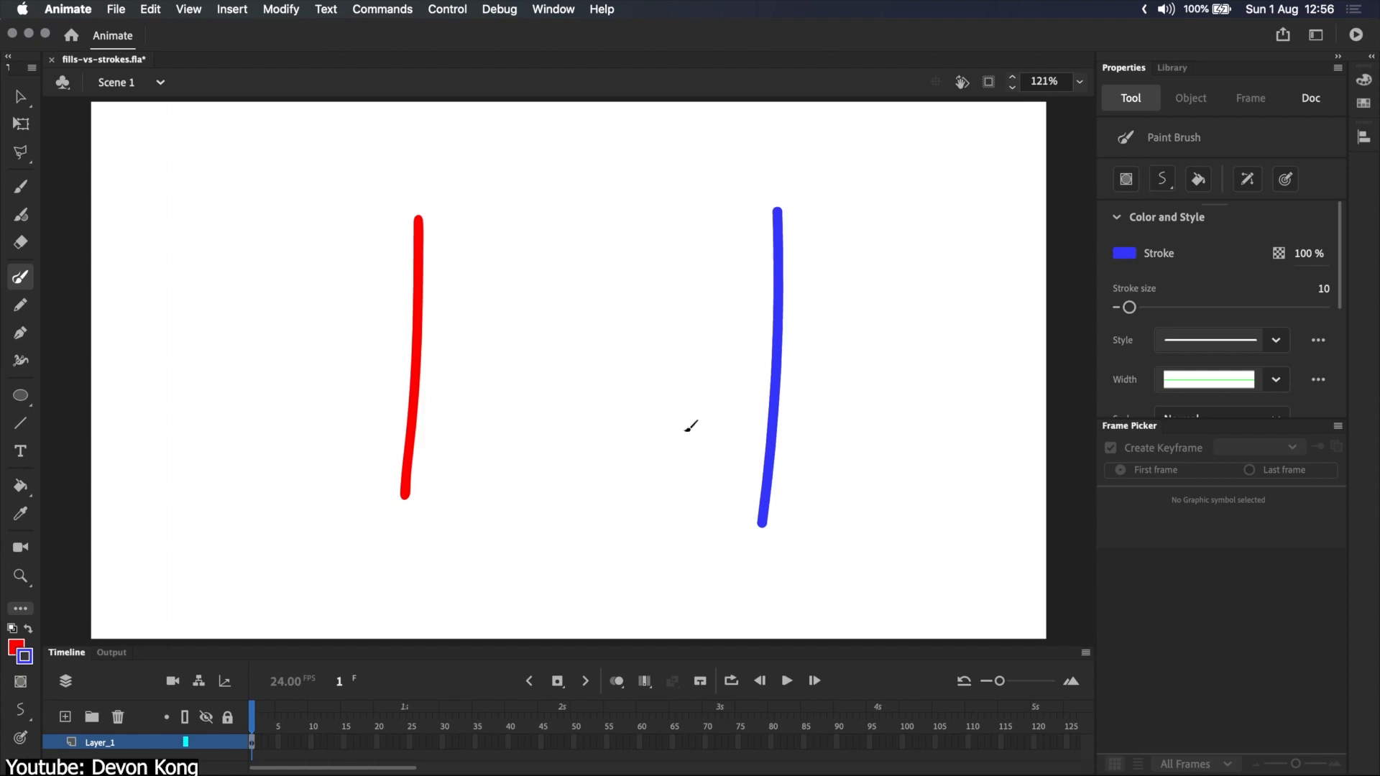
left_click(1311, 97)
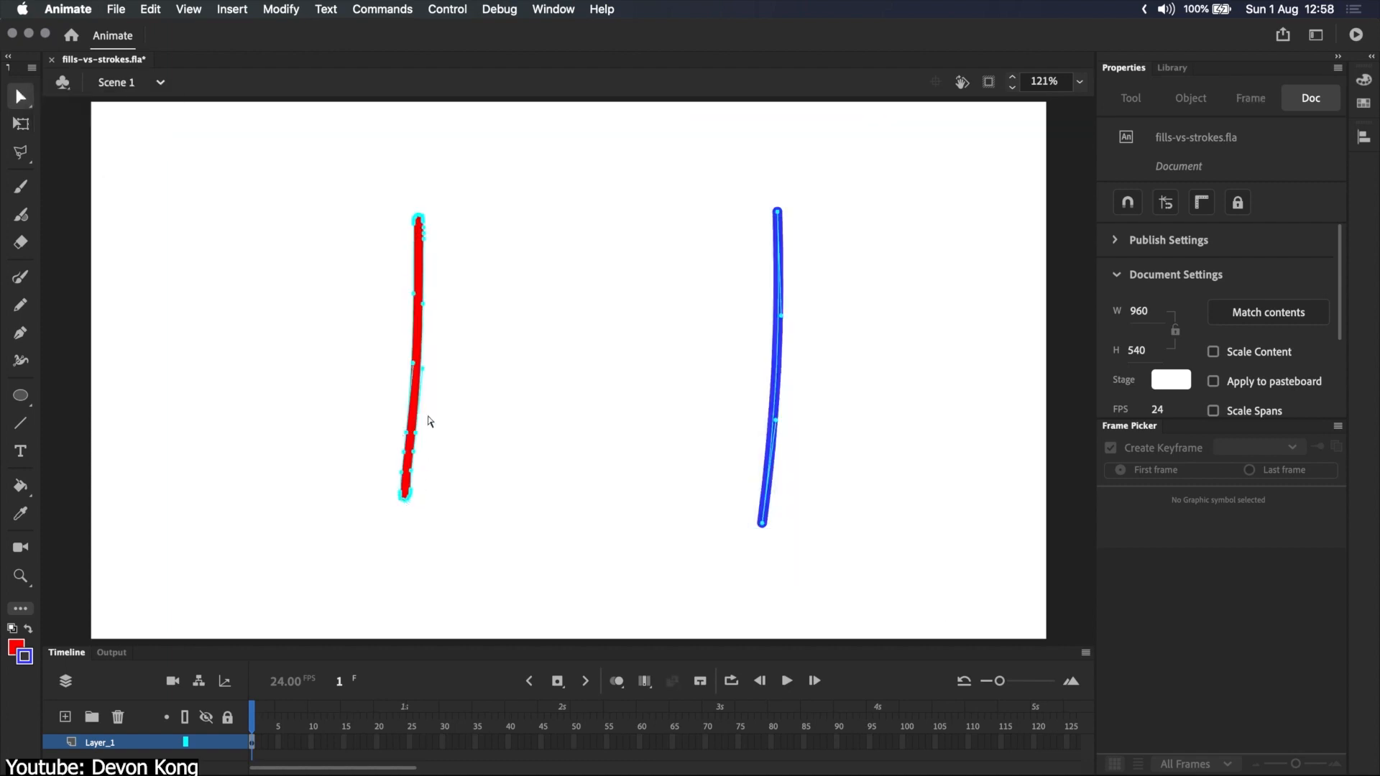
left_click_drag(422, 303, 530, 303)
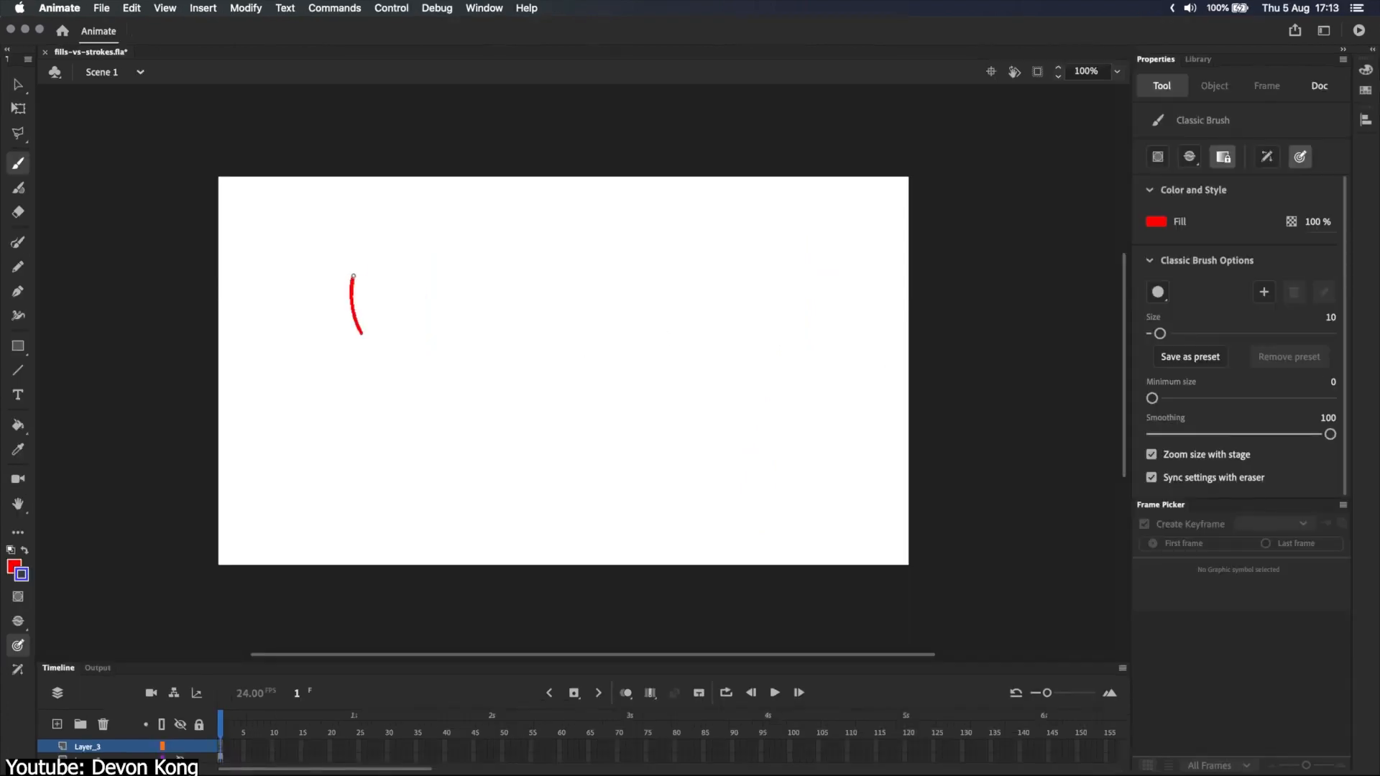
Step: Draw the red bunny's lines with the brush and add its speed lines
left_click_drag(357, 326, 456, 299)
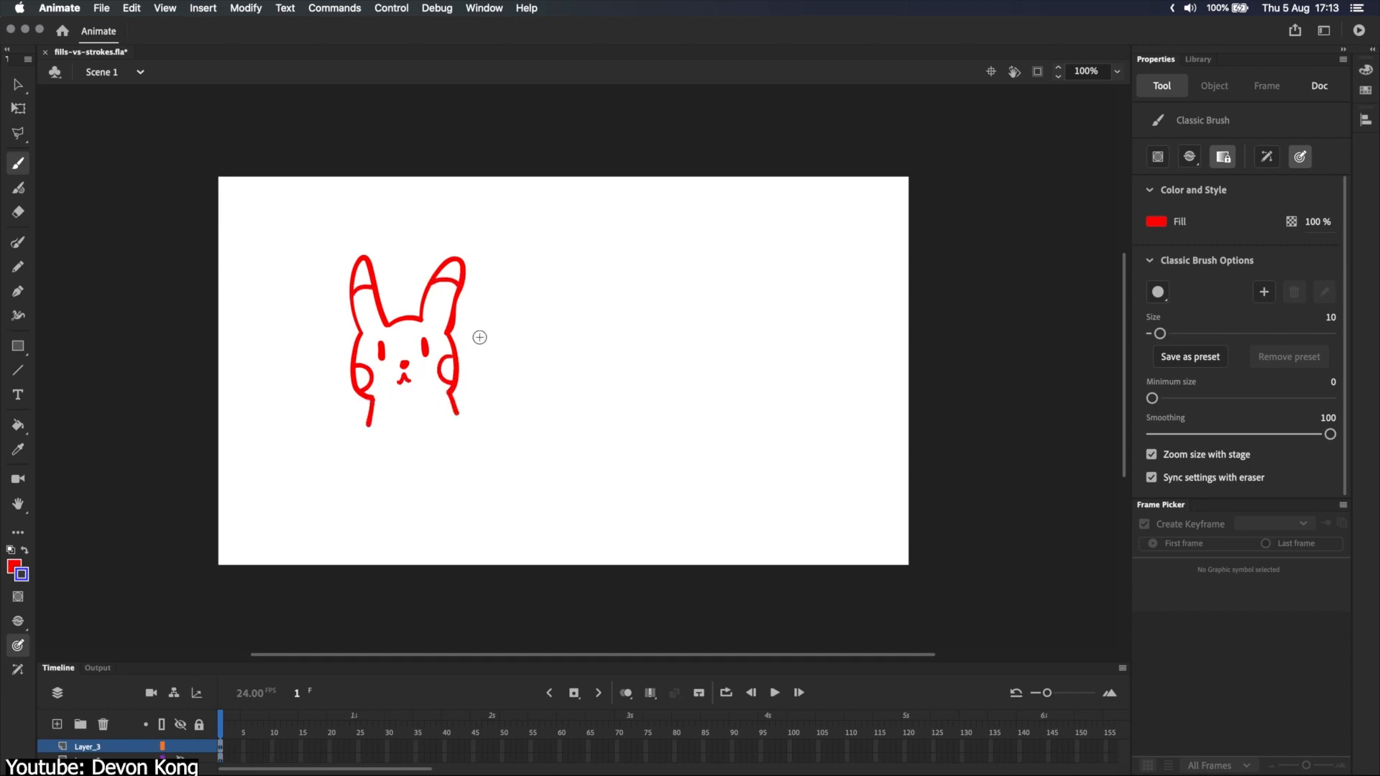
left_click_drag(493, 361, 572, 256)
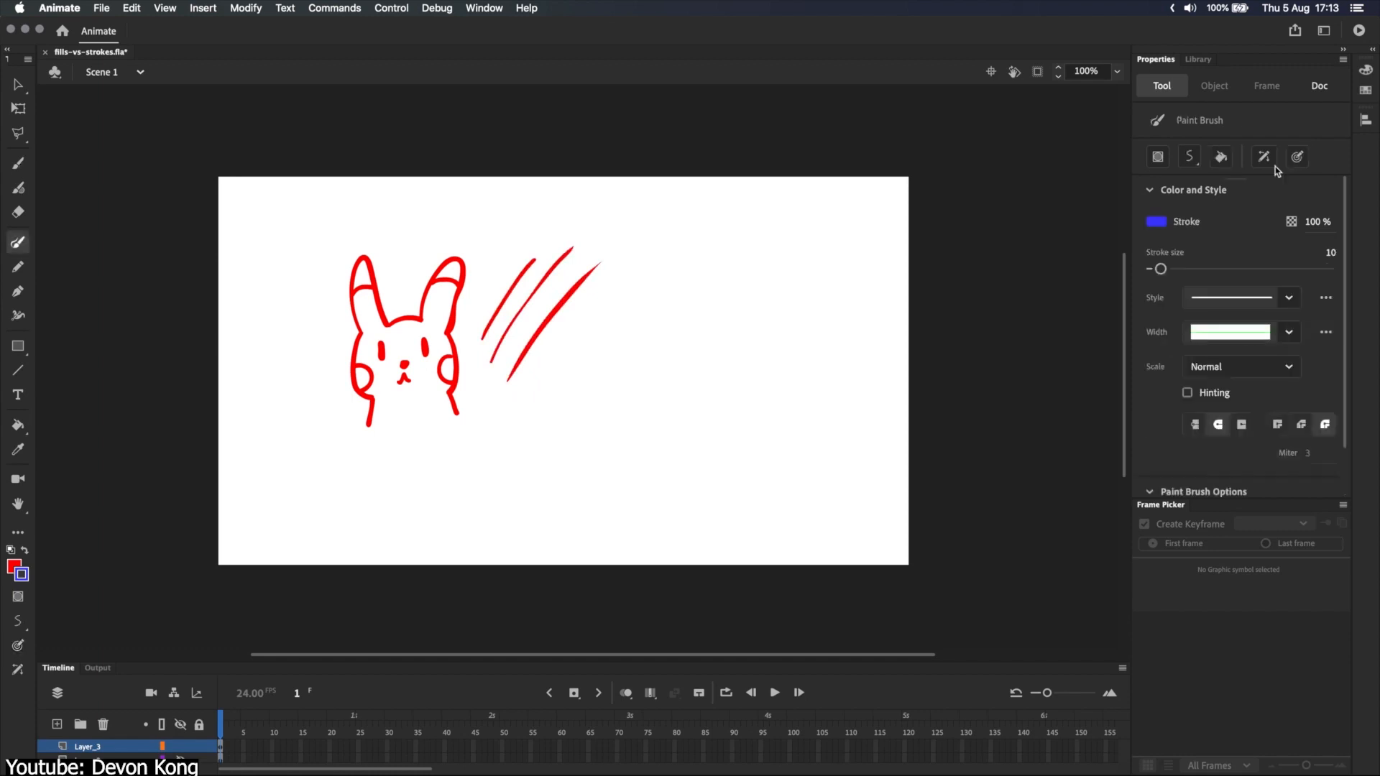
left_click(1297, 157)
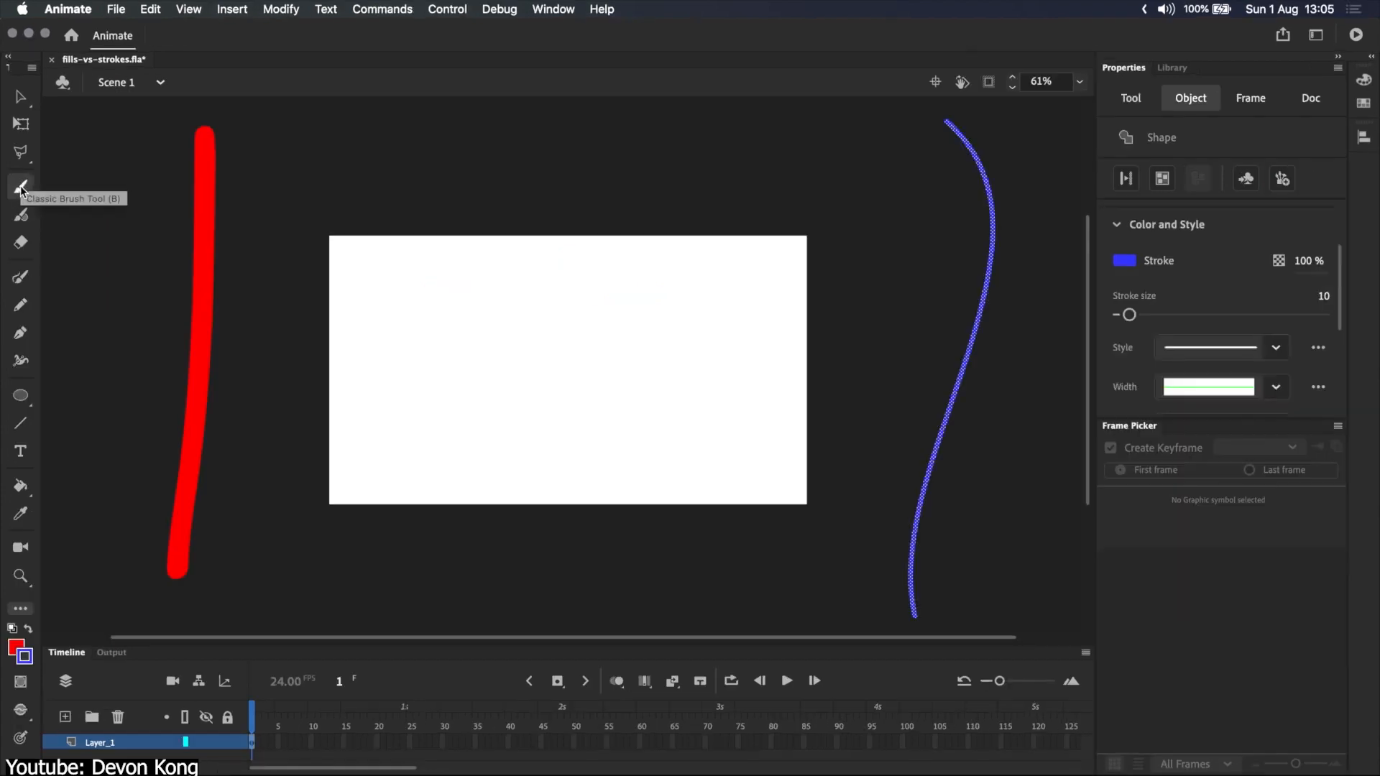
left_click_drag(132, 265, 229, 480)
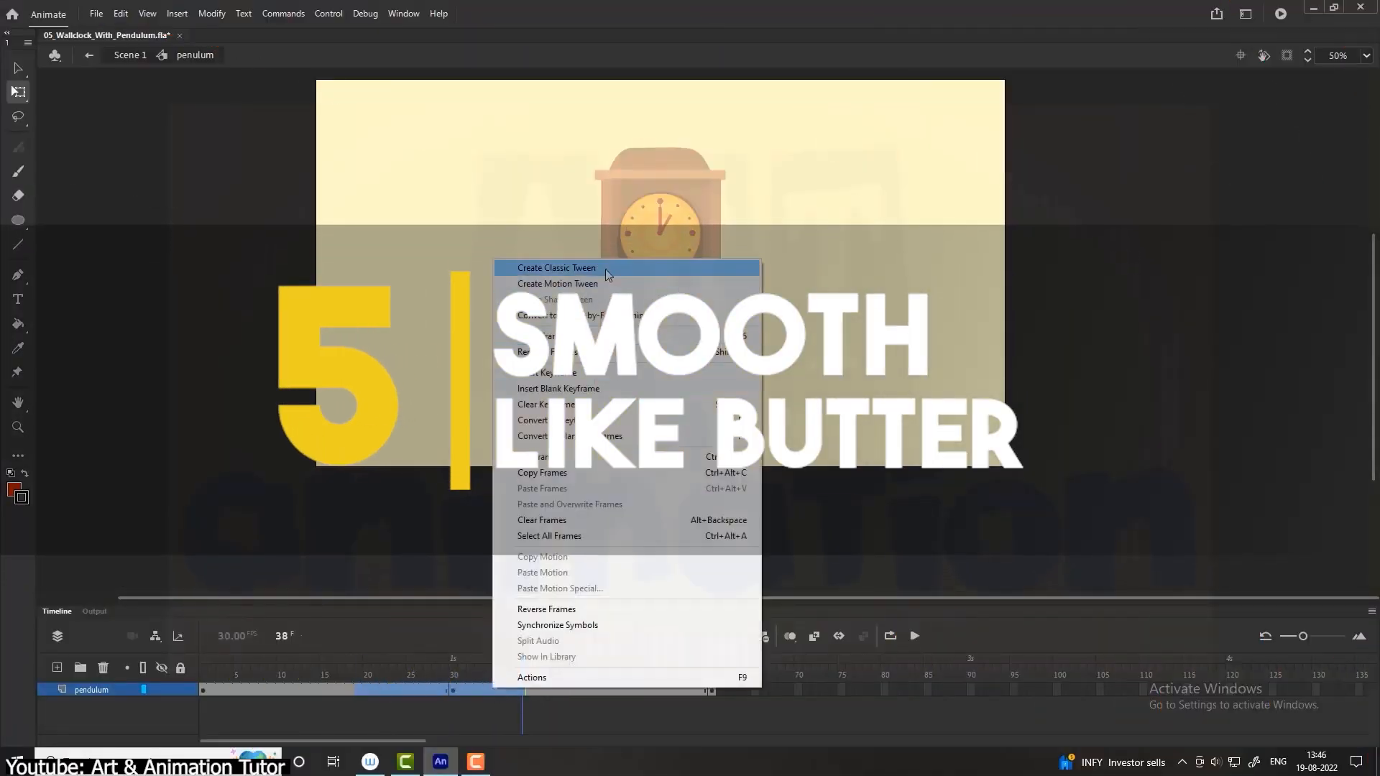
Step: Add a classic tween to the pendulum frames and shape a custom ease curve for its swing
left_click(555, 268)
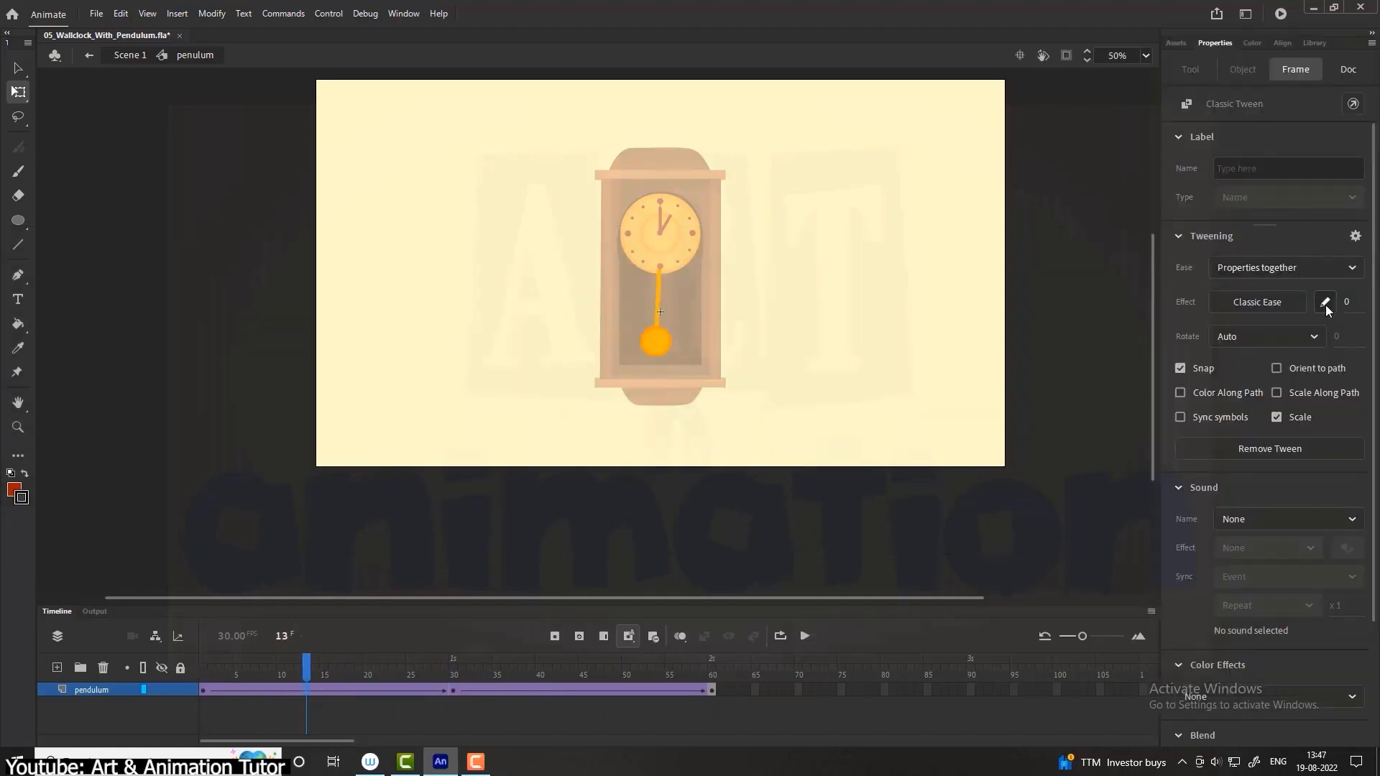
left_click(1323, 302)
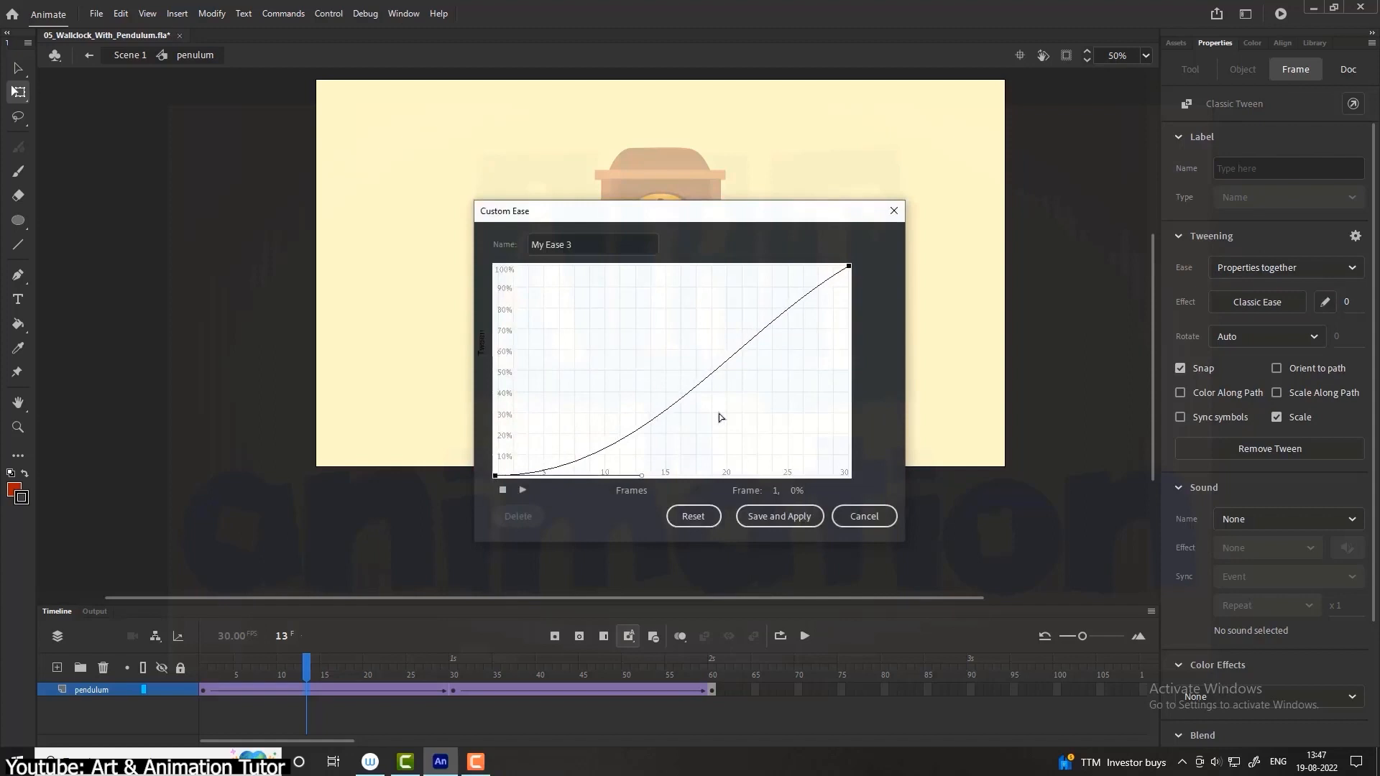
left_click(777, 516)
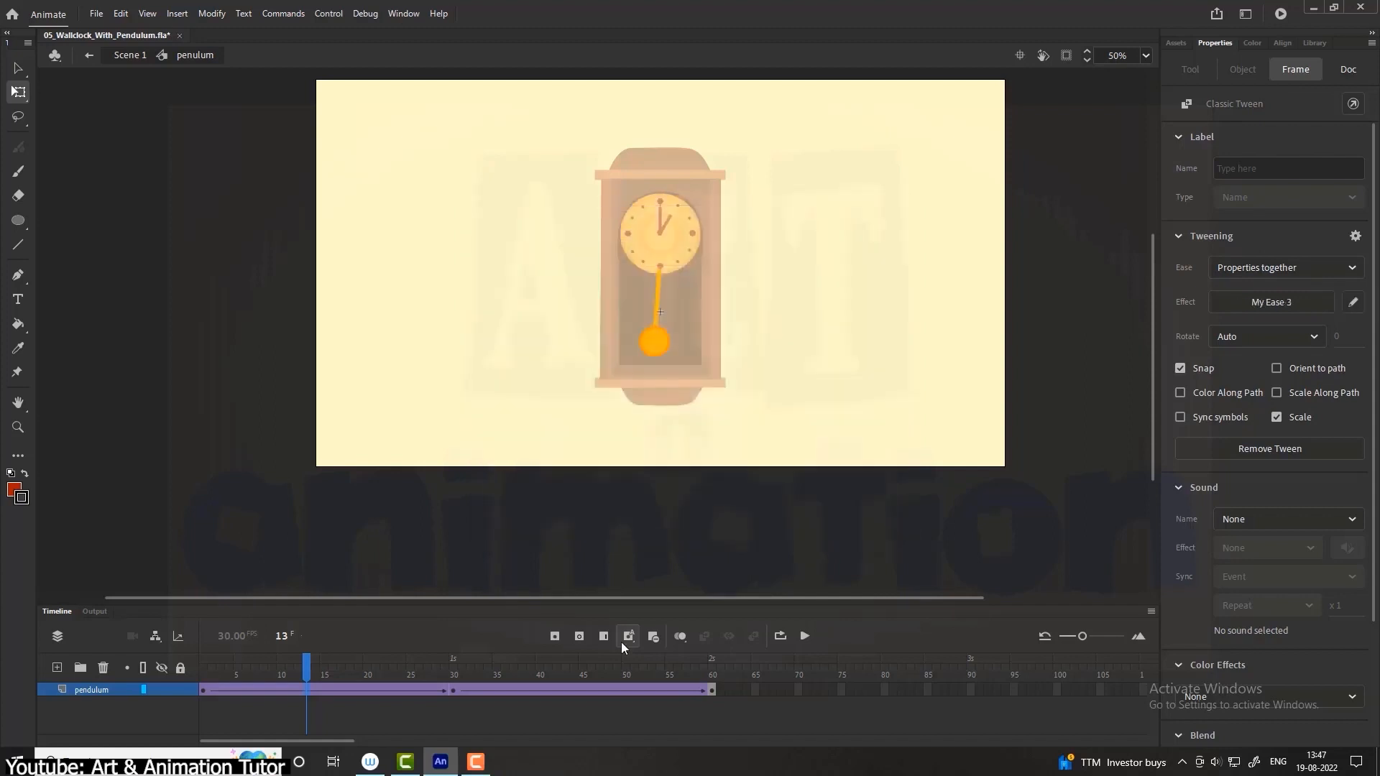
left_click(1353, 302)
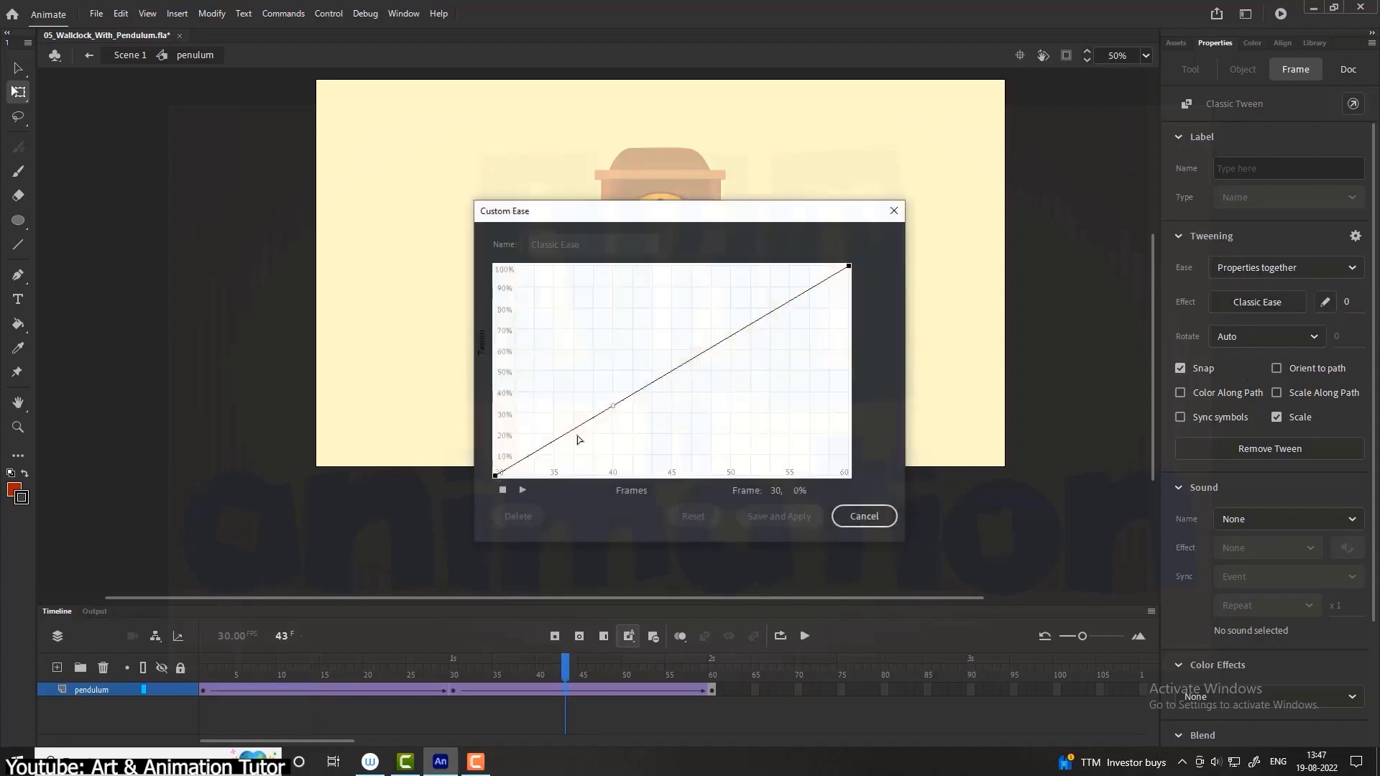
left_click_drag(614, 407, 703, 268)
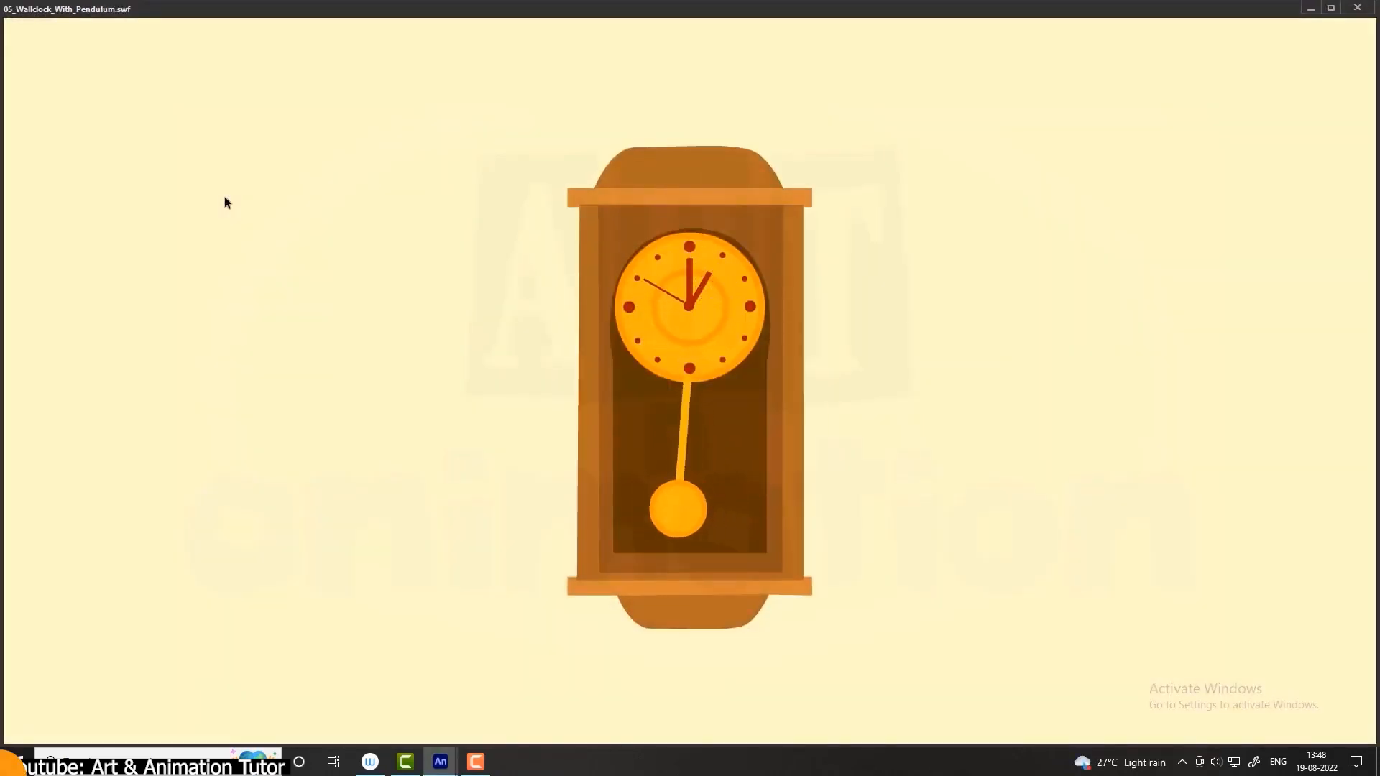
Step: In Lip Syncing, assign the boy's mouth frames to the visemes and pick the speech audio layer
left_click(440, 762)
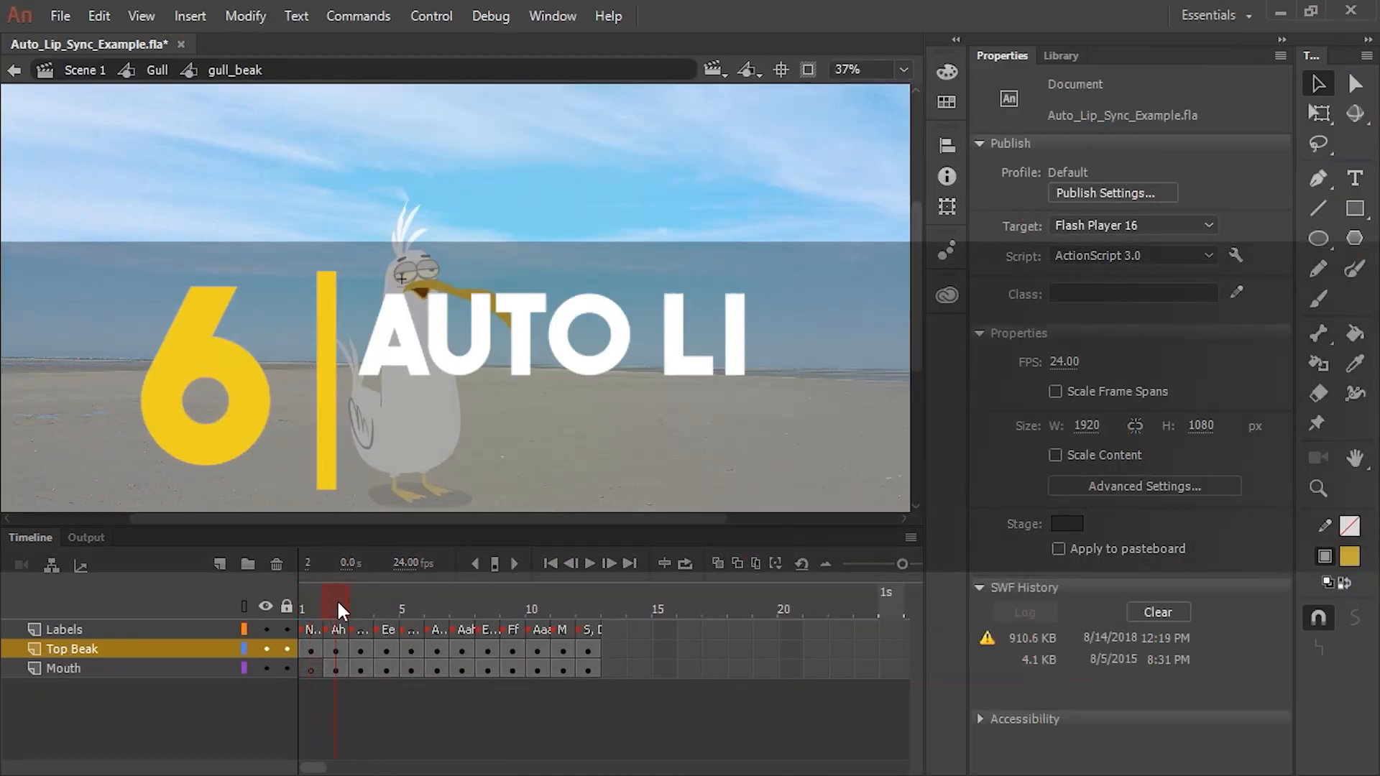
left_click(361, 609)
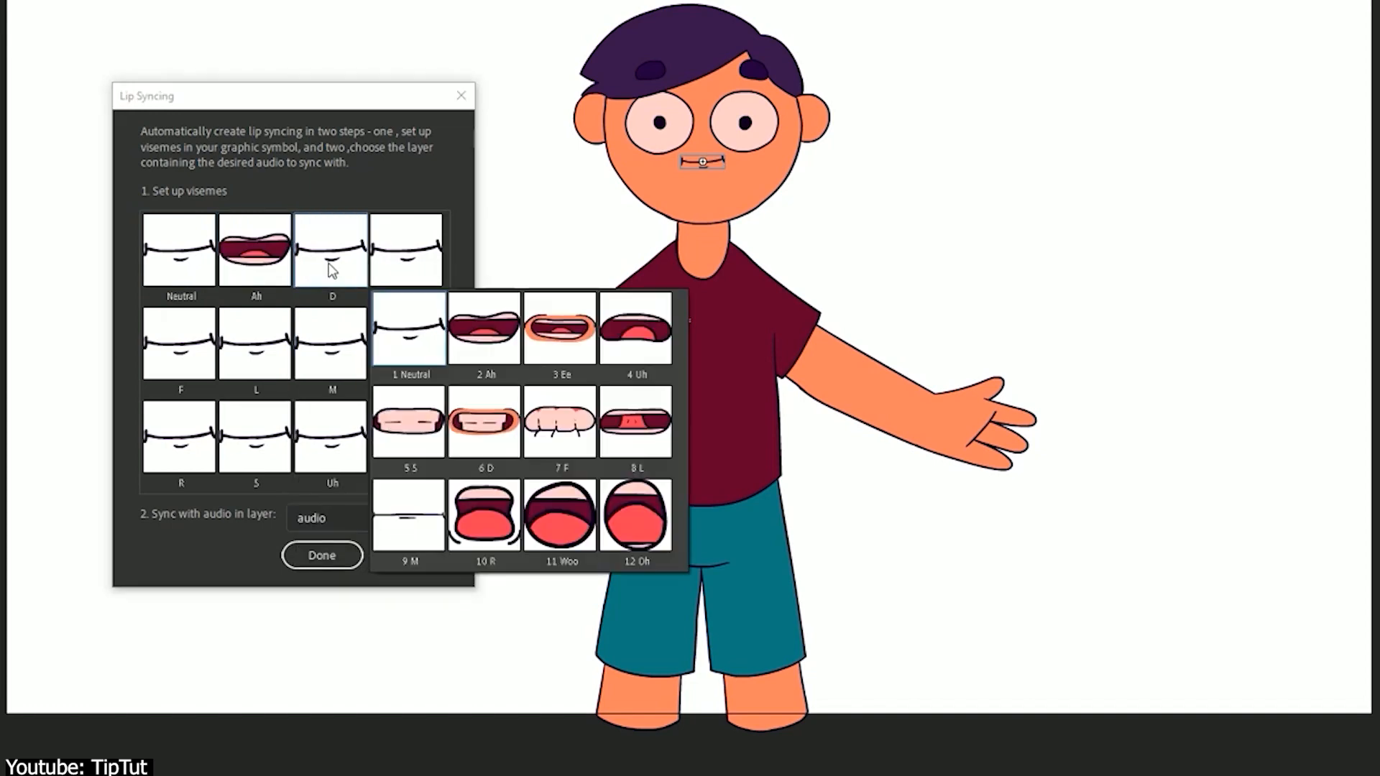
left_click(321, 555)
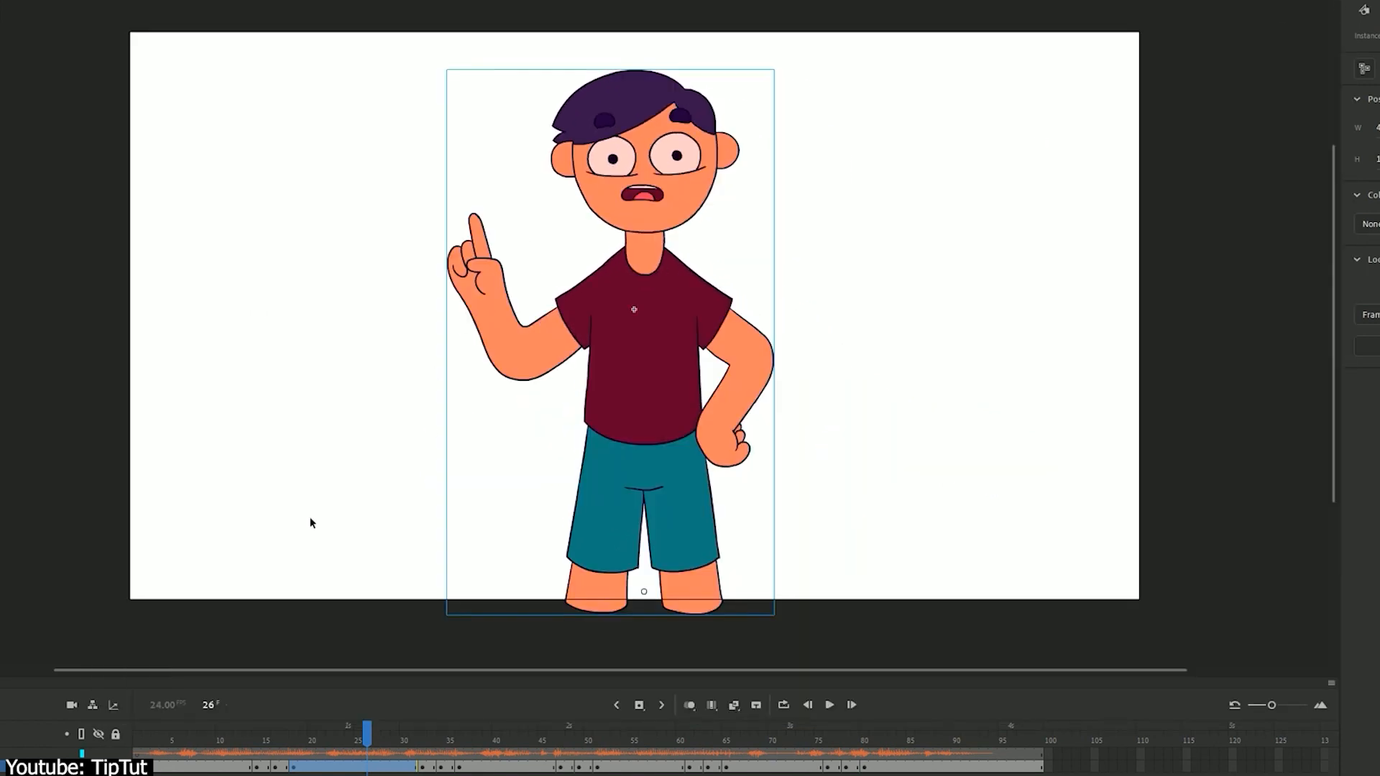
mouse_move(143, 747)
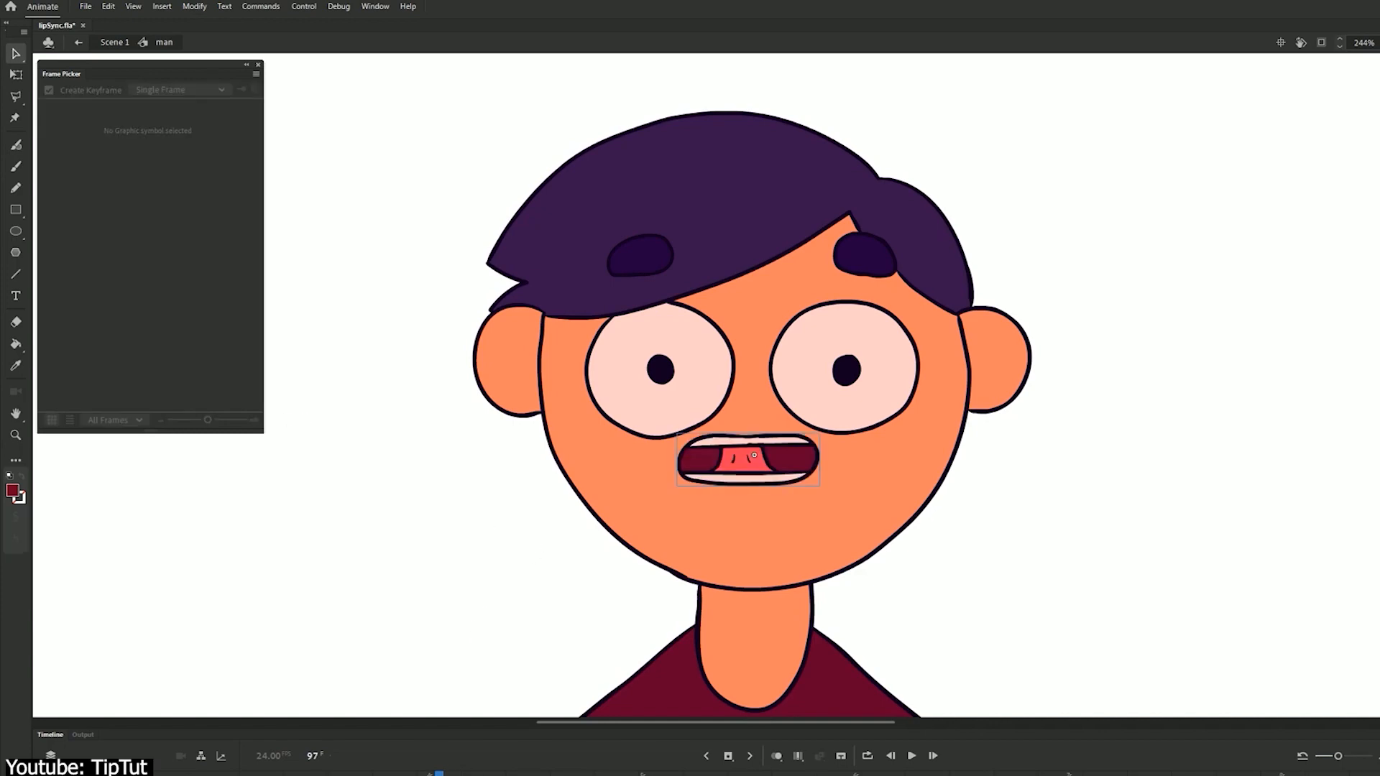
left_click(748, 462)
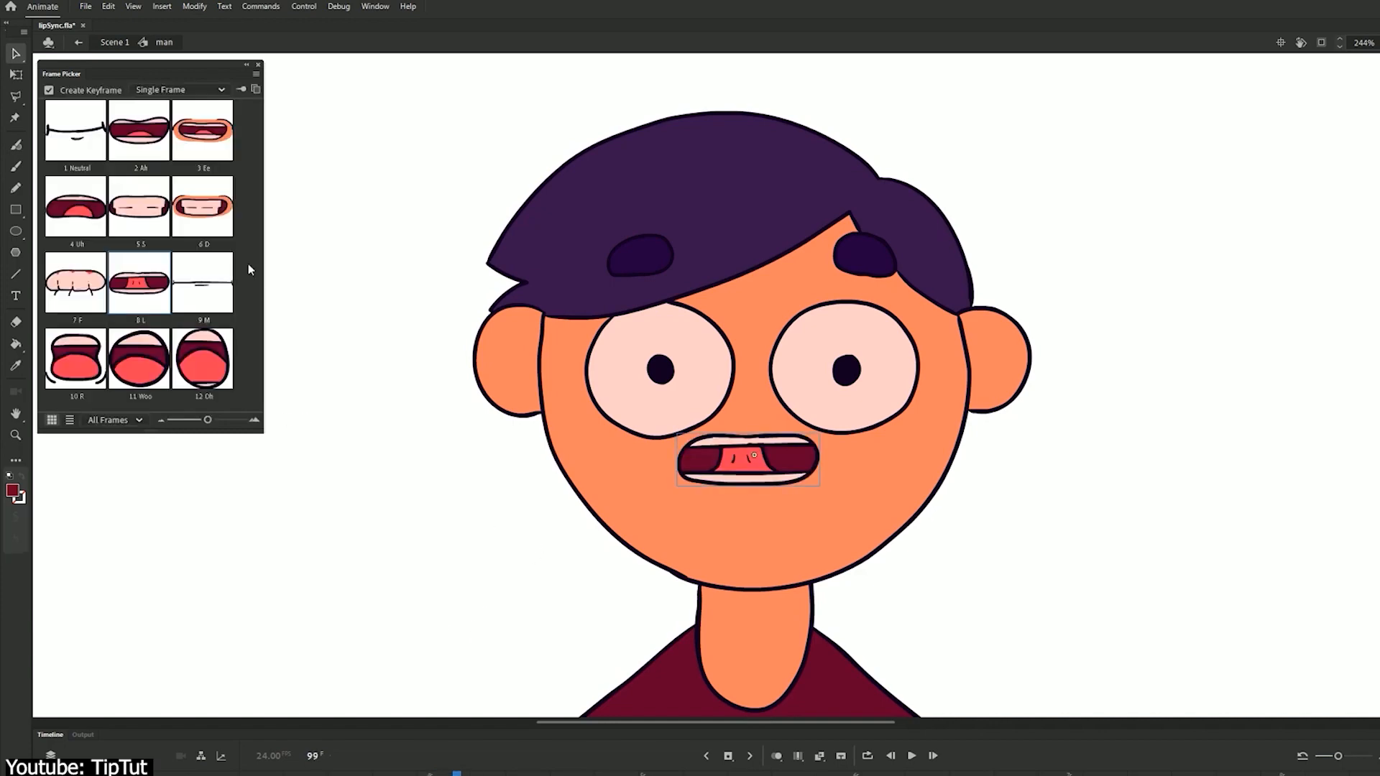
left_click(202, 131)
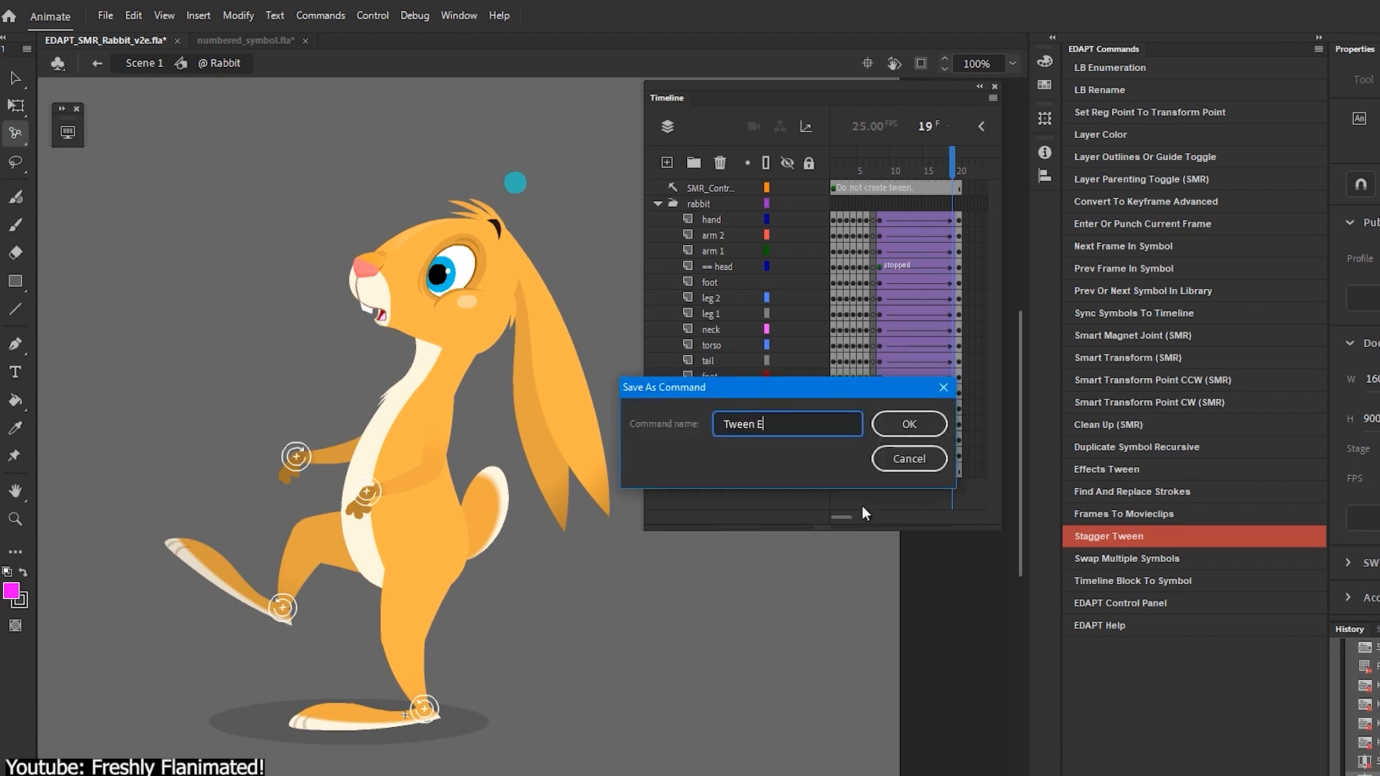
Step: Save the history steps as a 'Tween Ease 100' command and run it from Commands
left_click(907, 423)
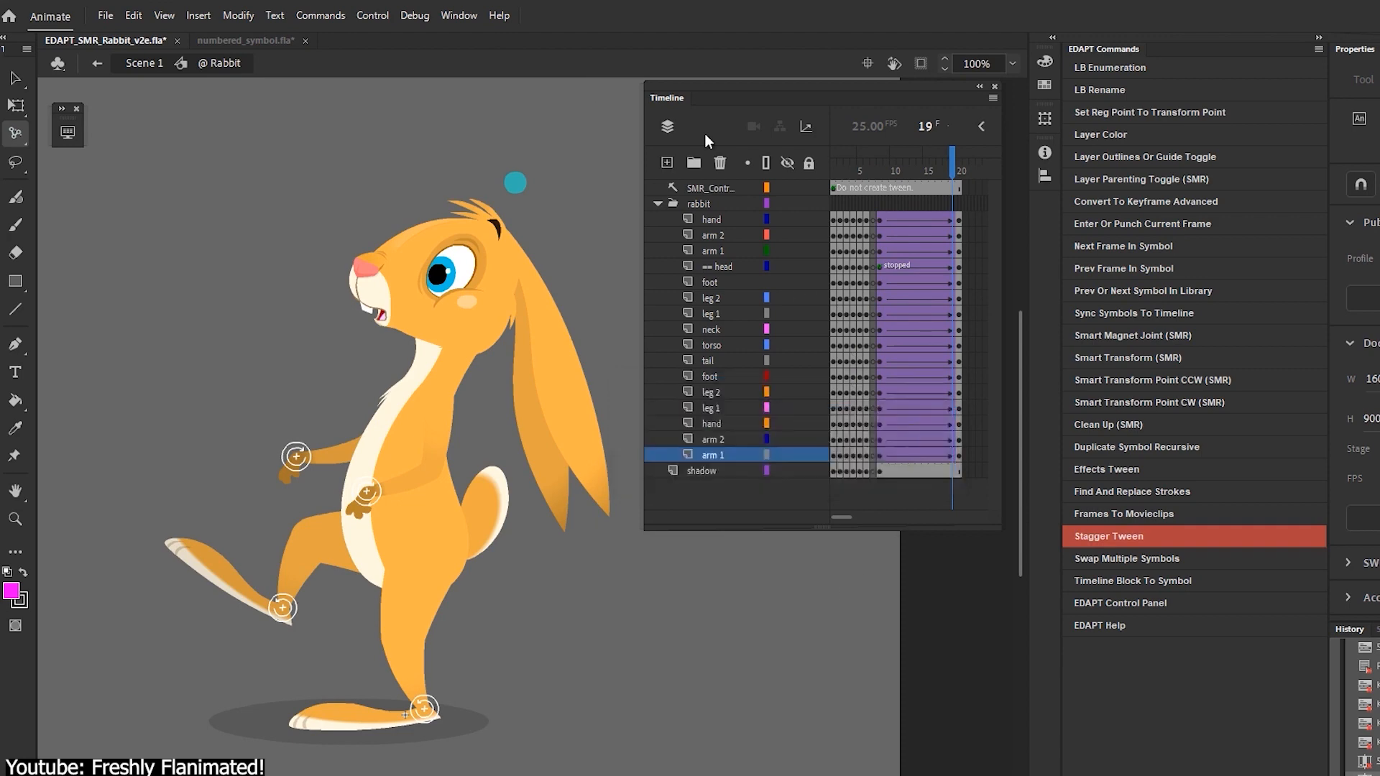
left_click(319, 14)
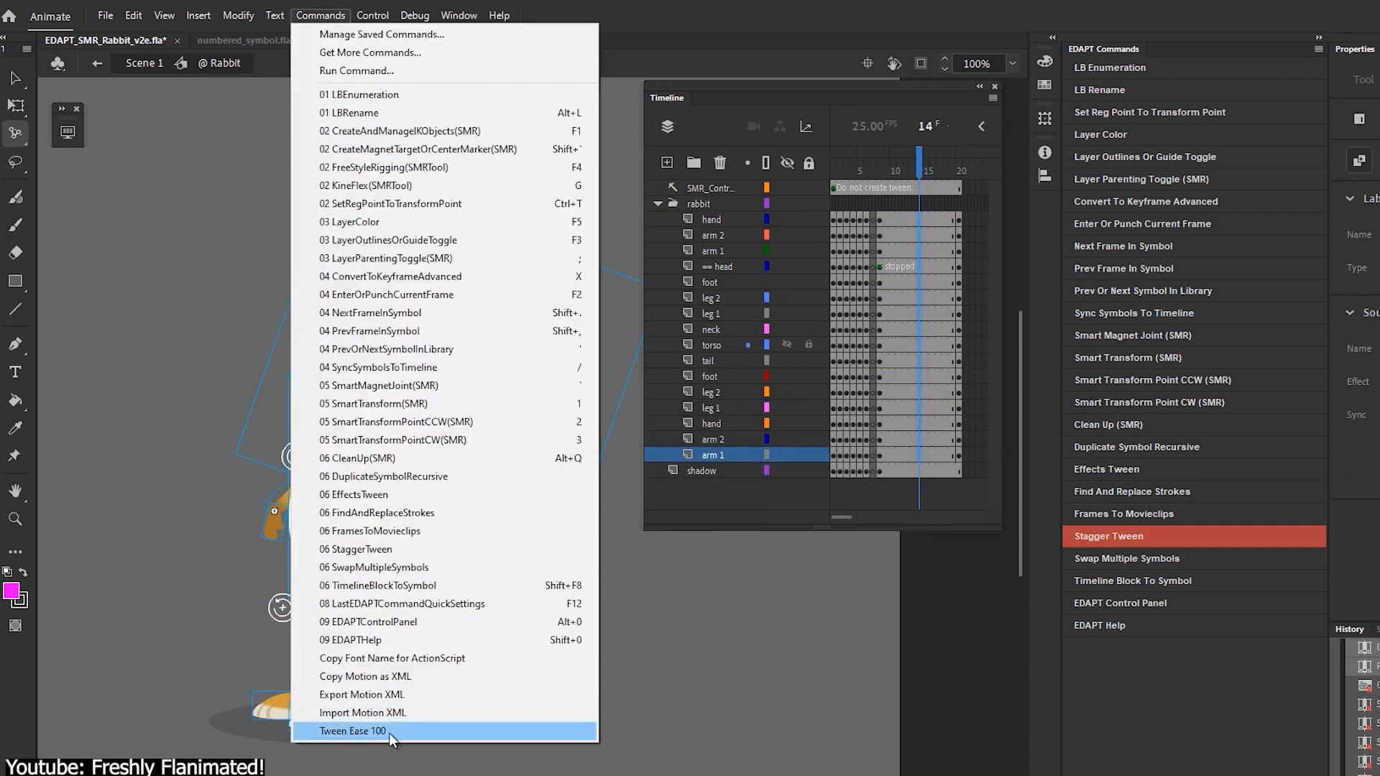
left_click(353, 730)
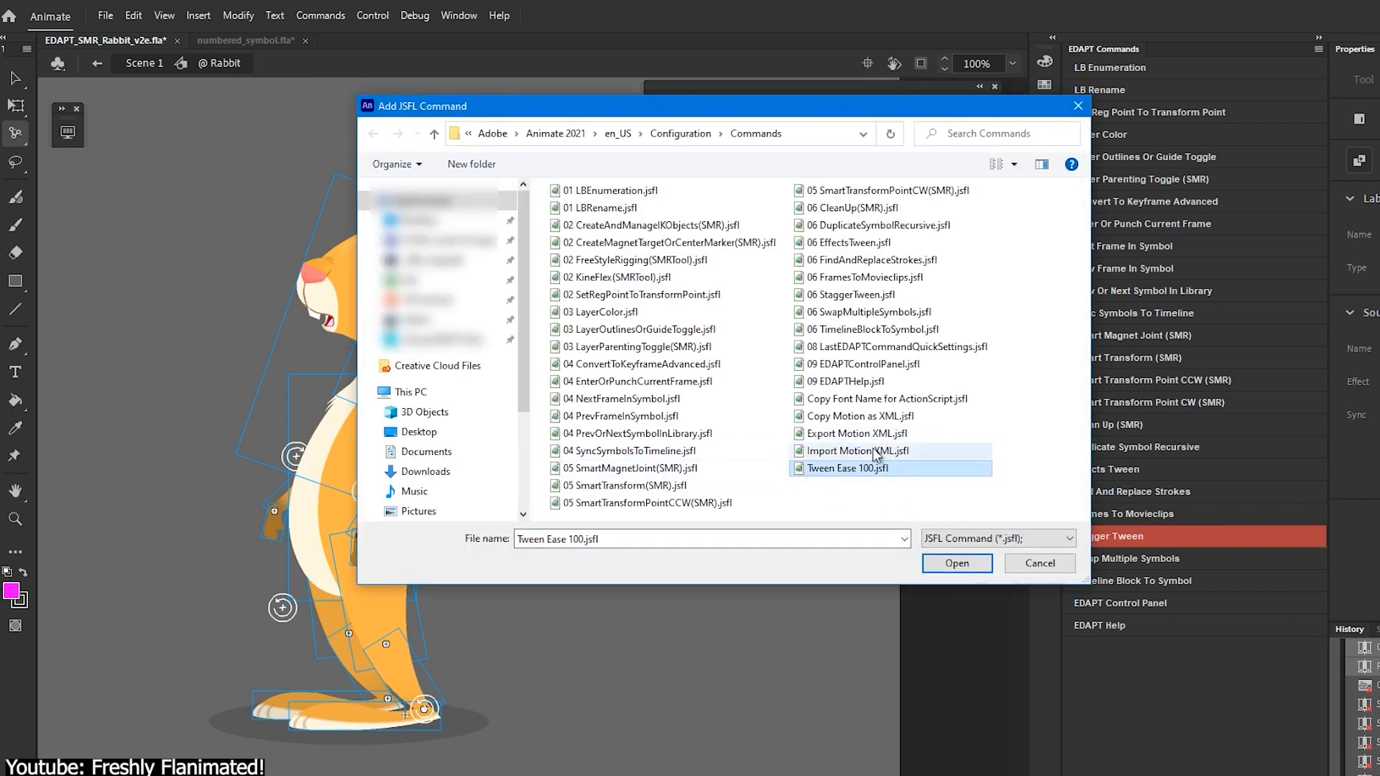
Step: Load the Tween Ease 100 .jsfl file and add it to the EDAPT commands panel
left_click(955, 564)
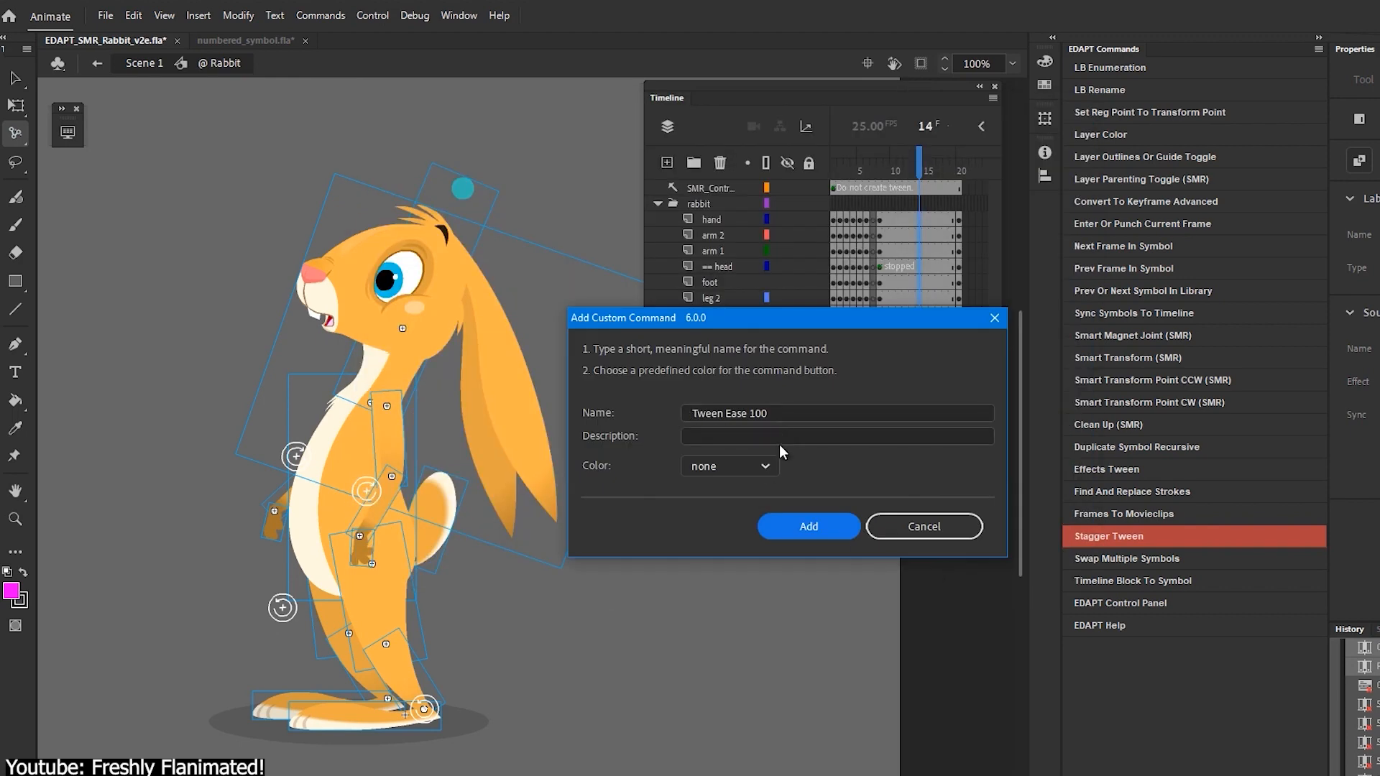
left_click(807, 526)
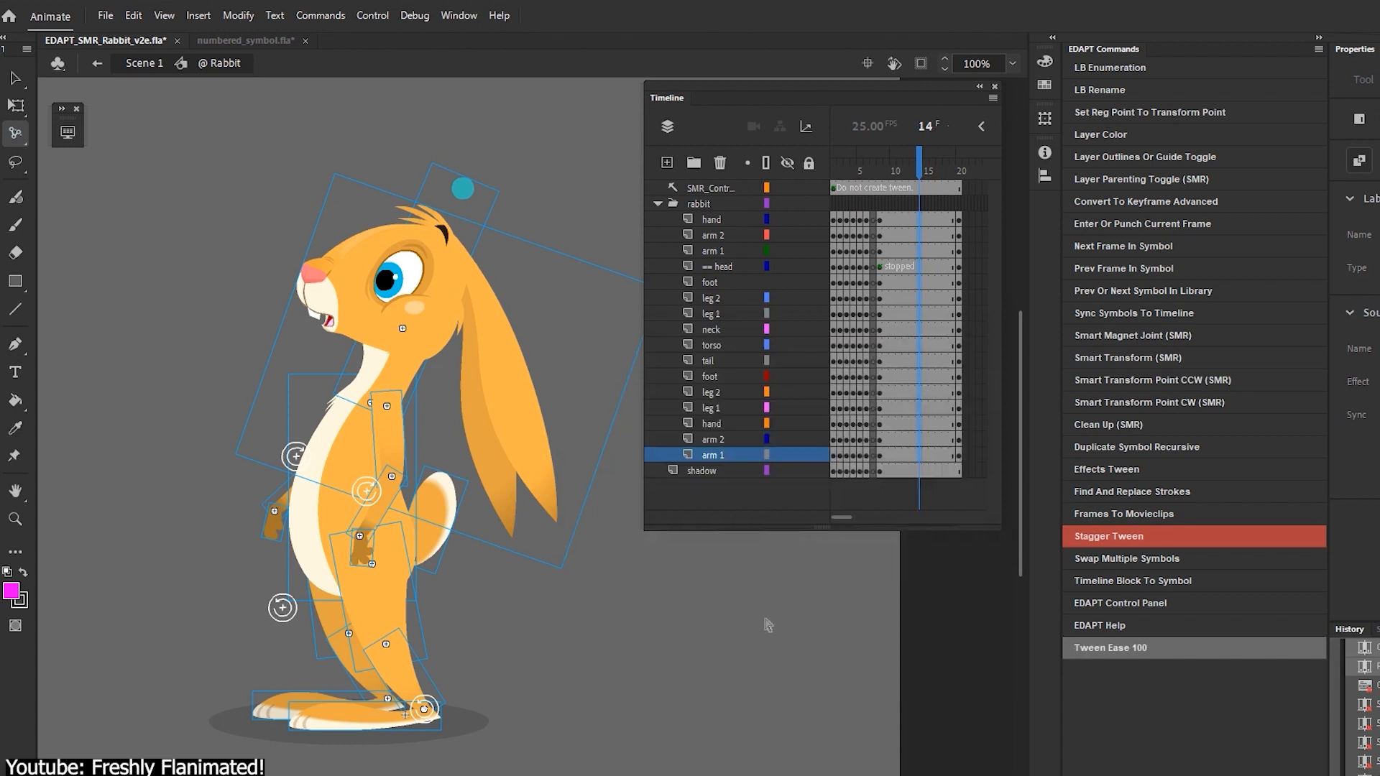
left_click(699, 202)
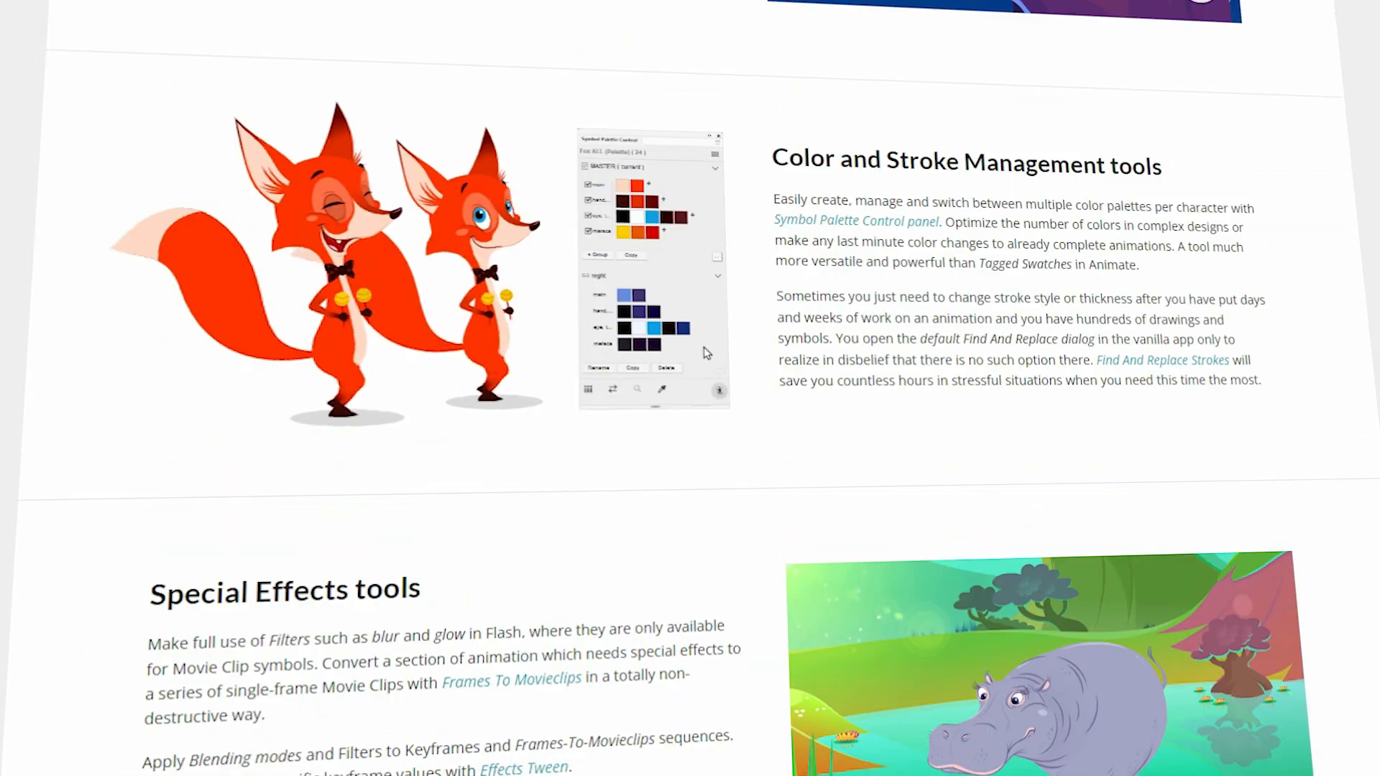
scroll("down", 3)
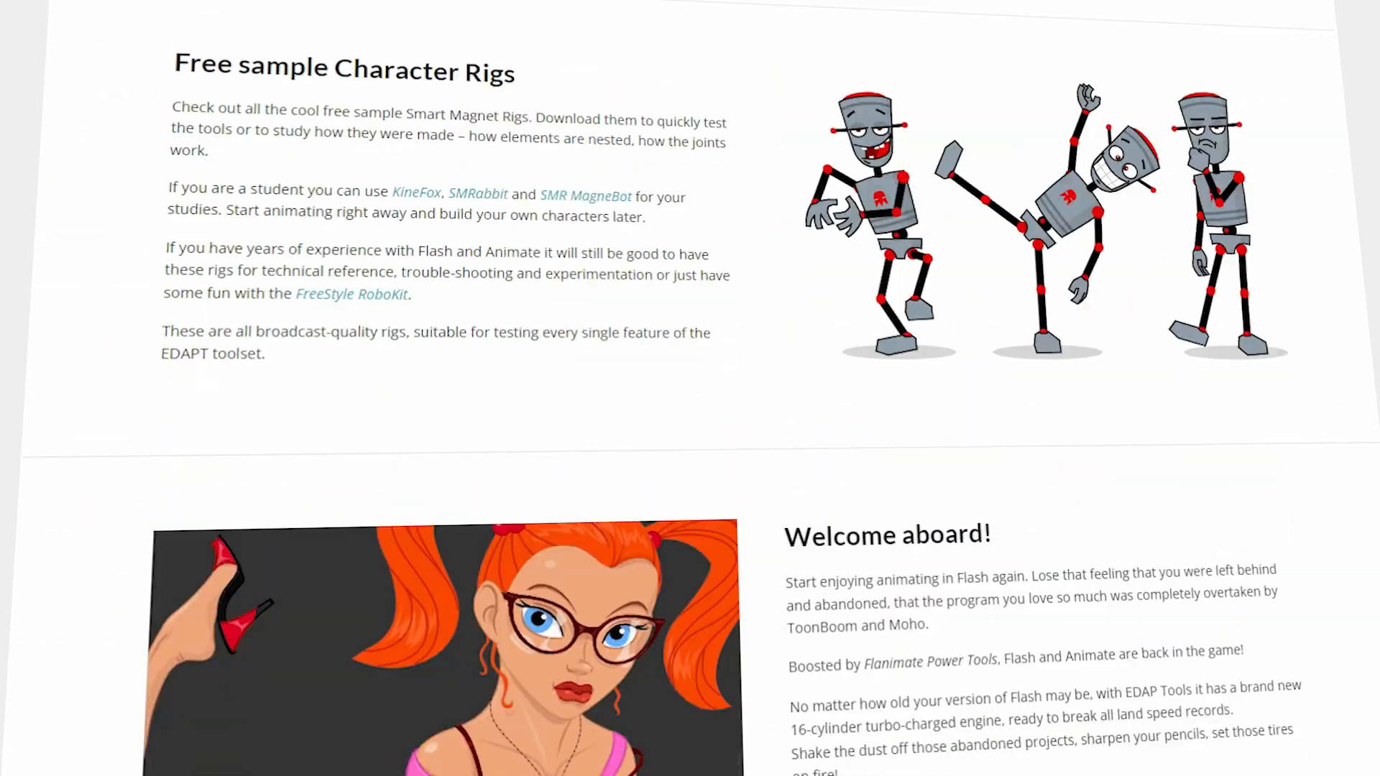
scroll("down", 3)
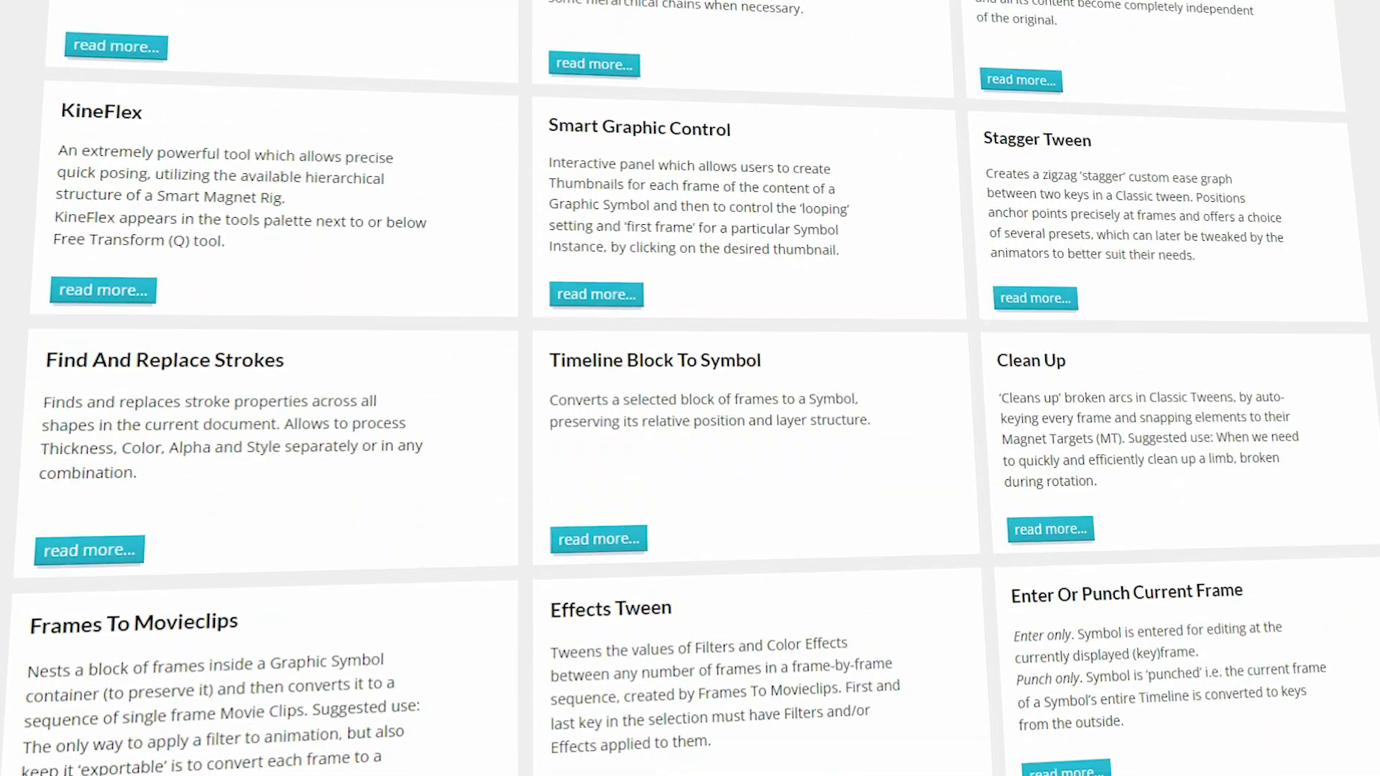